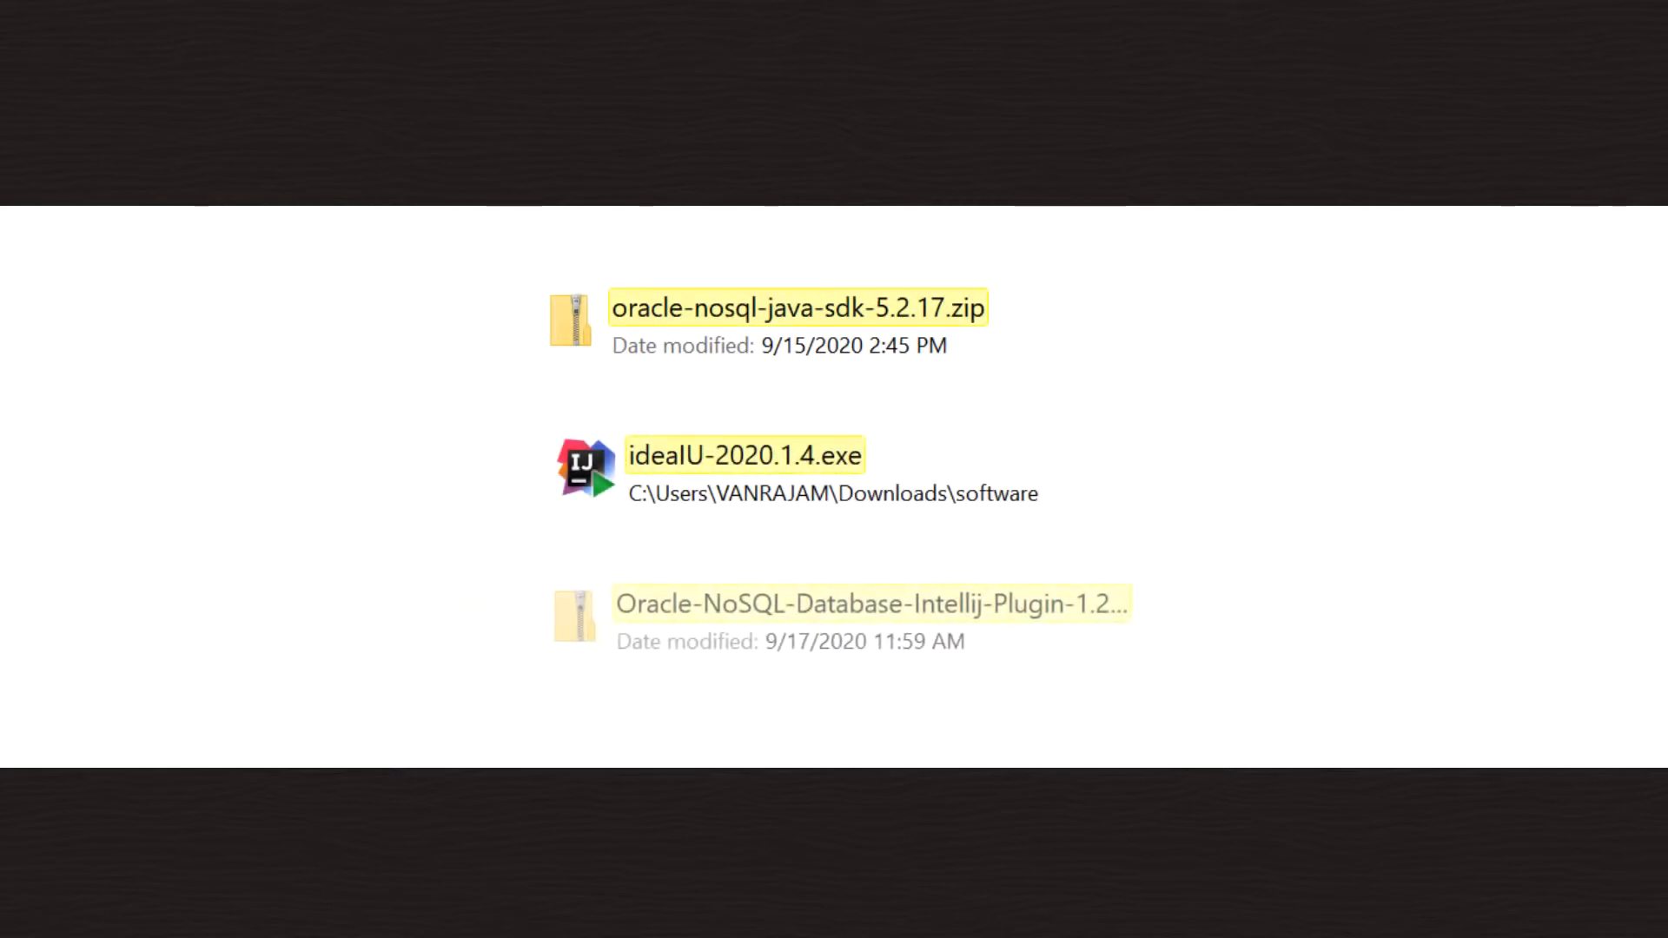
# Switch to the IntelliJ IDEA window showing the helloworld project.
pyautogui.click(872, 603)
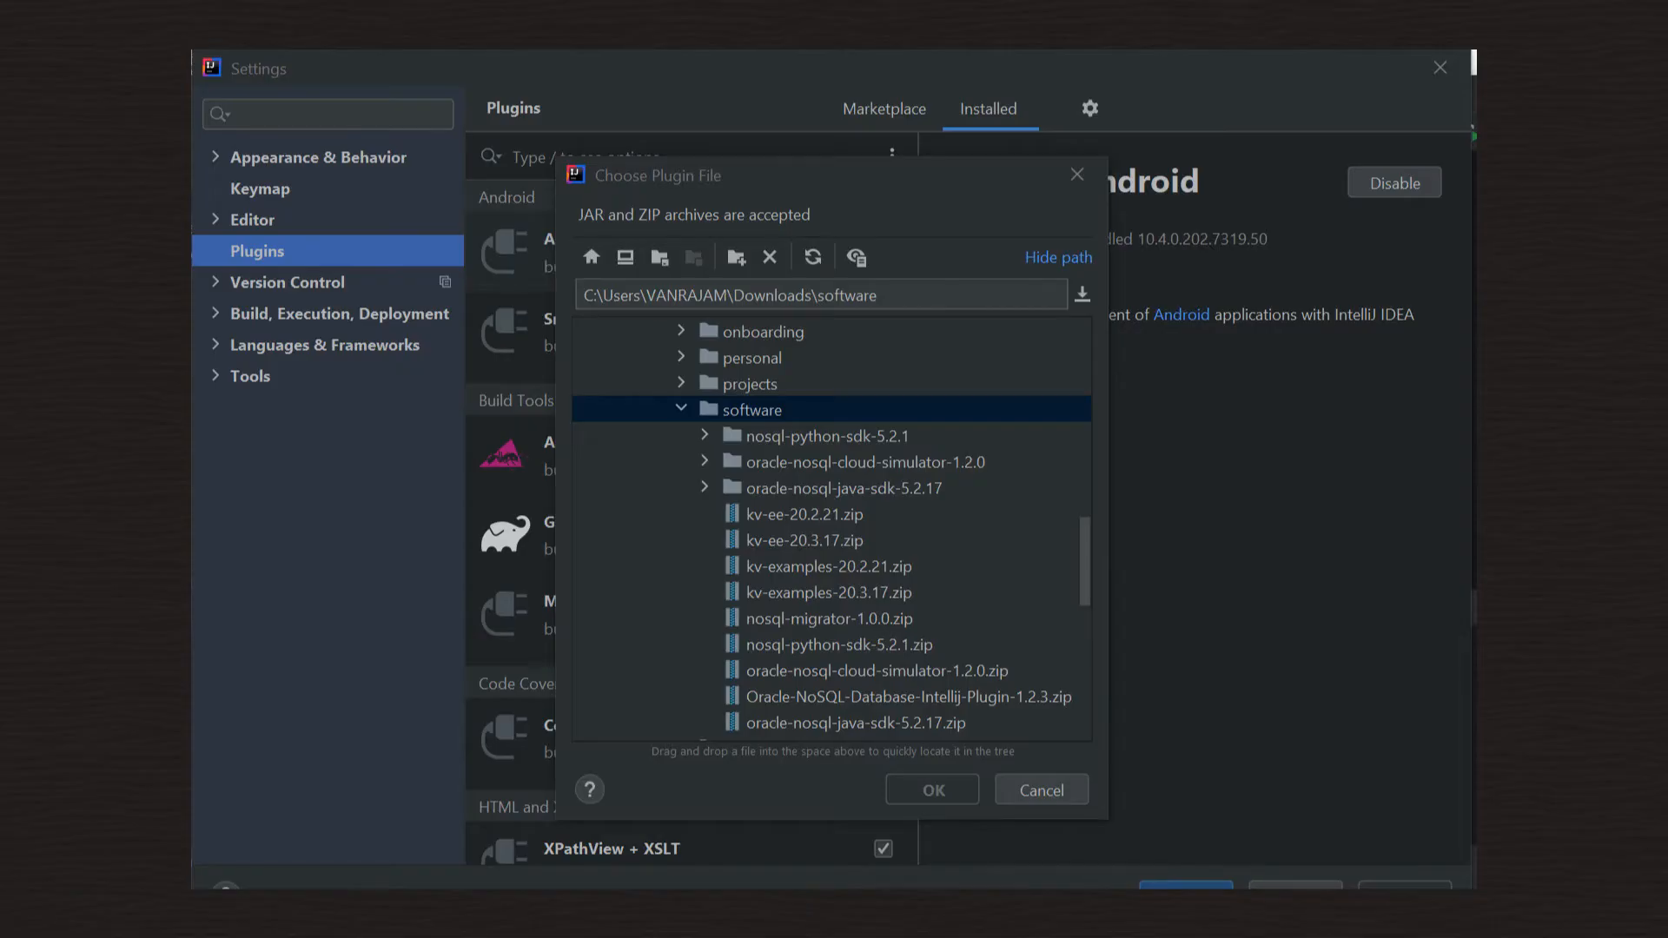
pyautogui.click(901, 697)
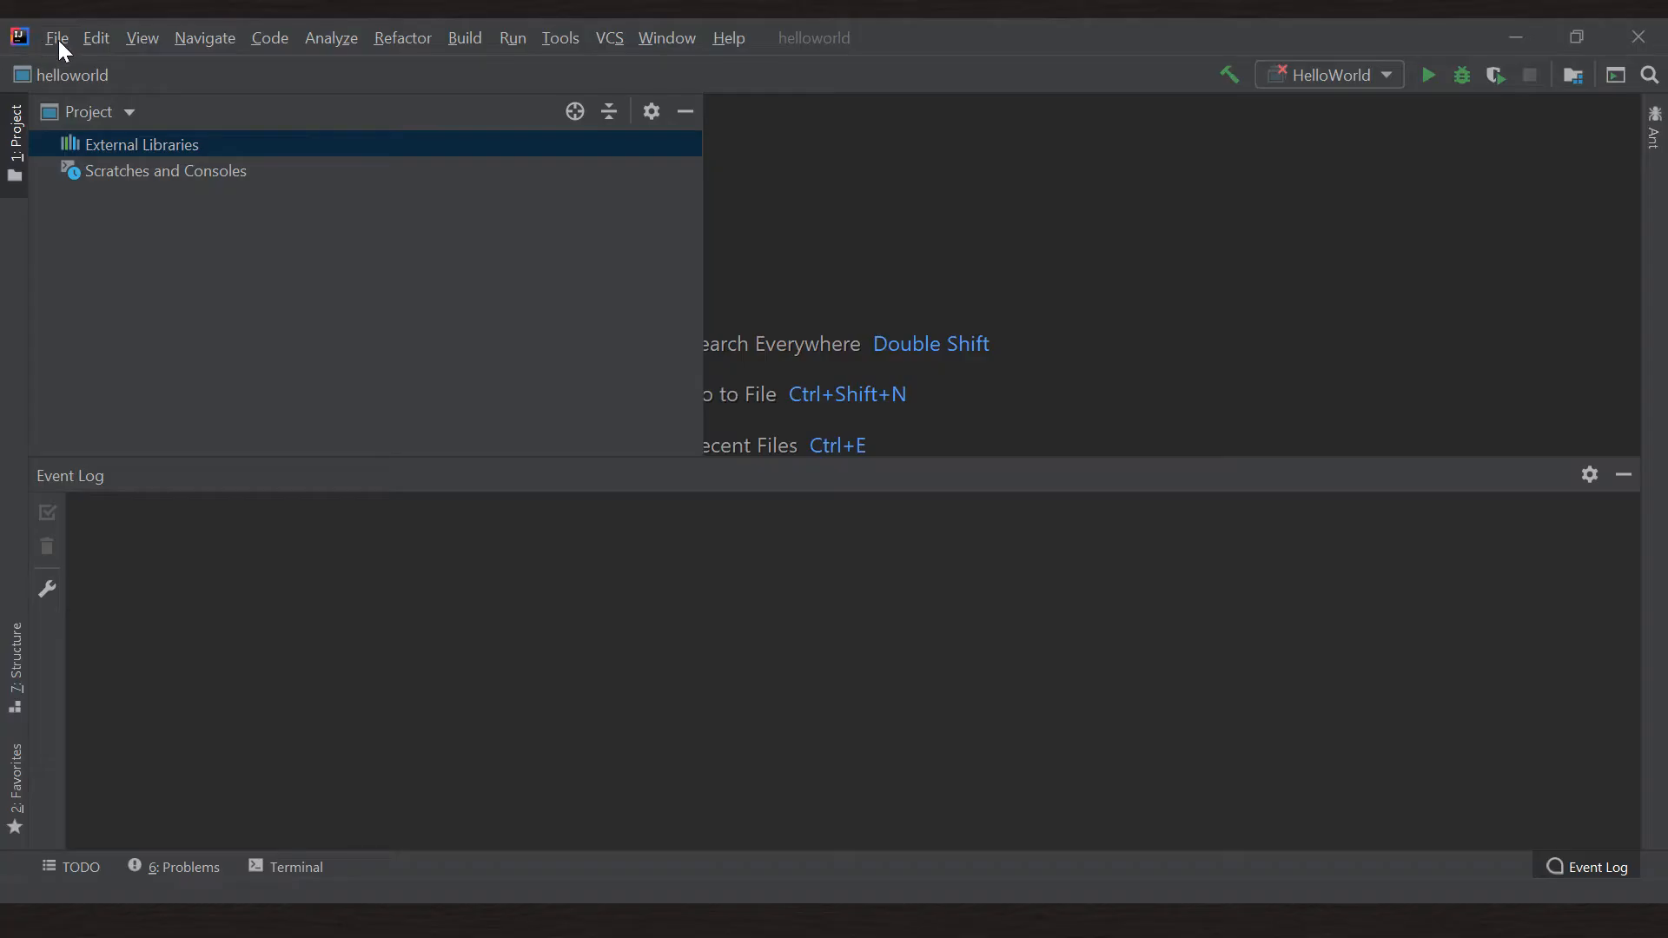
# Install the Oracle NoSQL IntelliJ plugin from disk, from the Downloads\software folder.
pyautogui.click(56, 38)
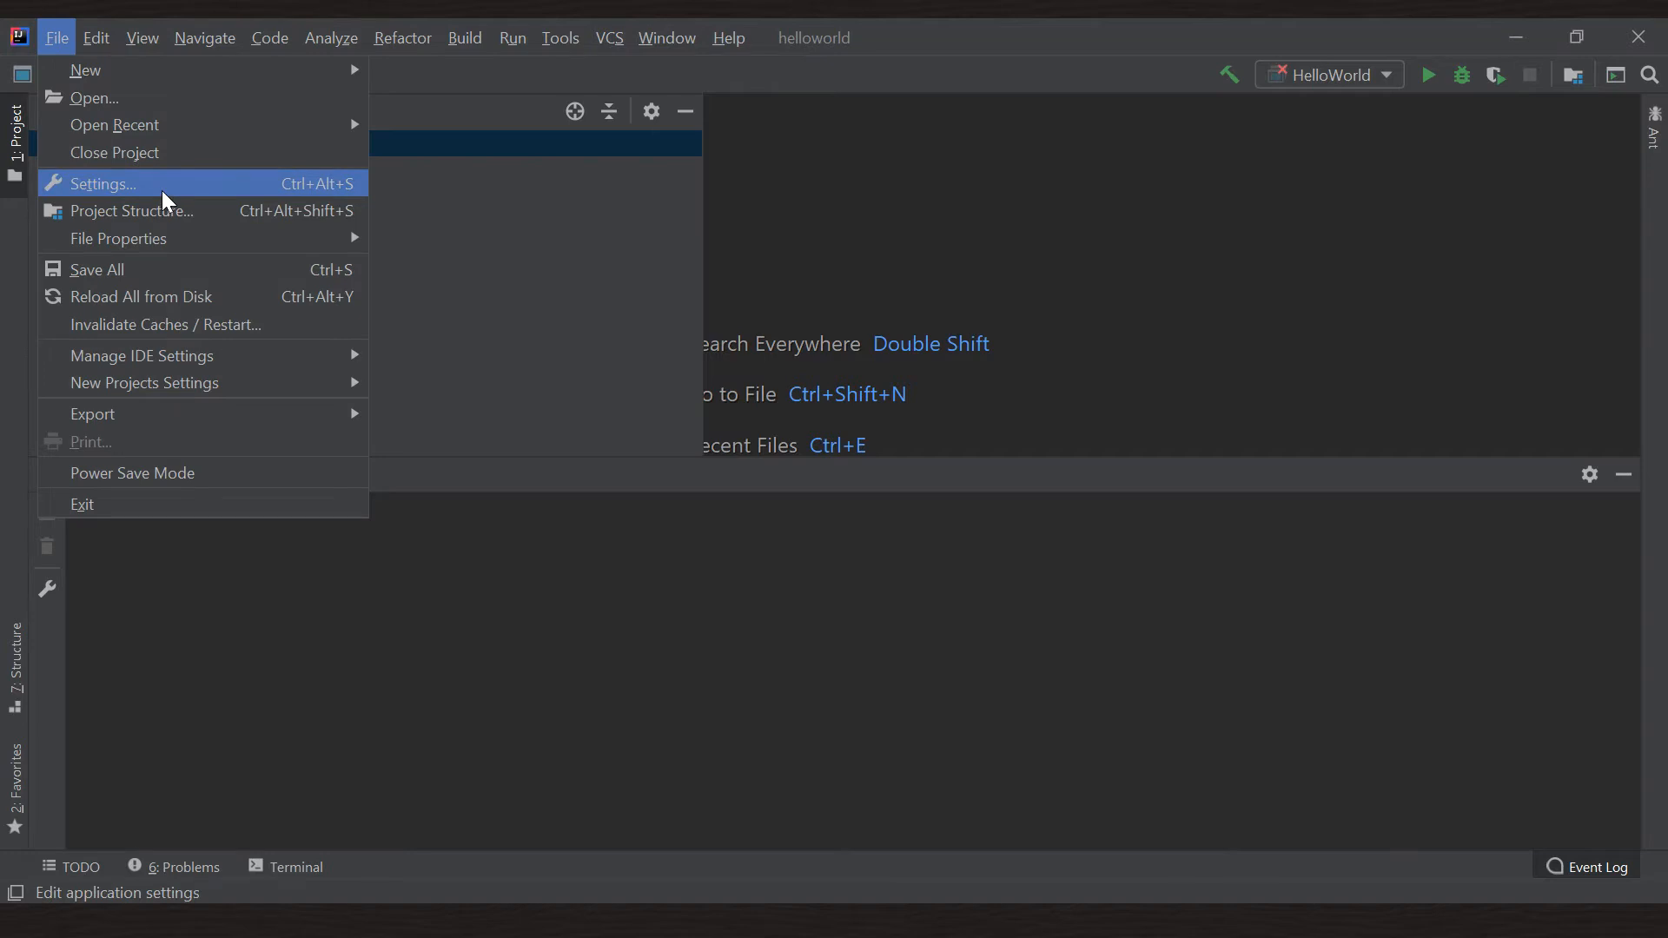
pyautogui.click(103, 183)
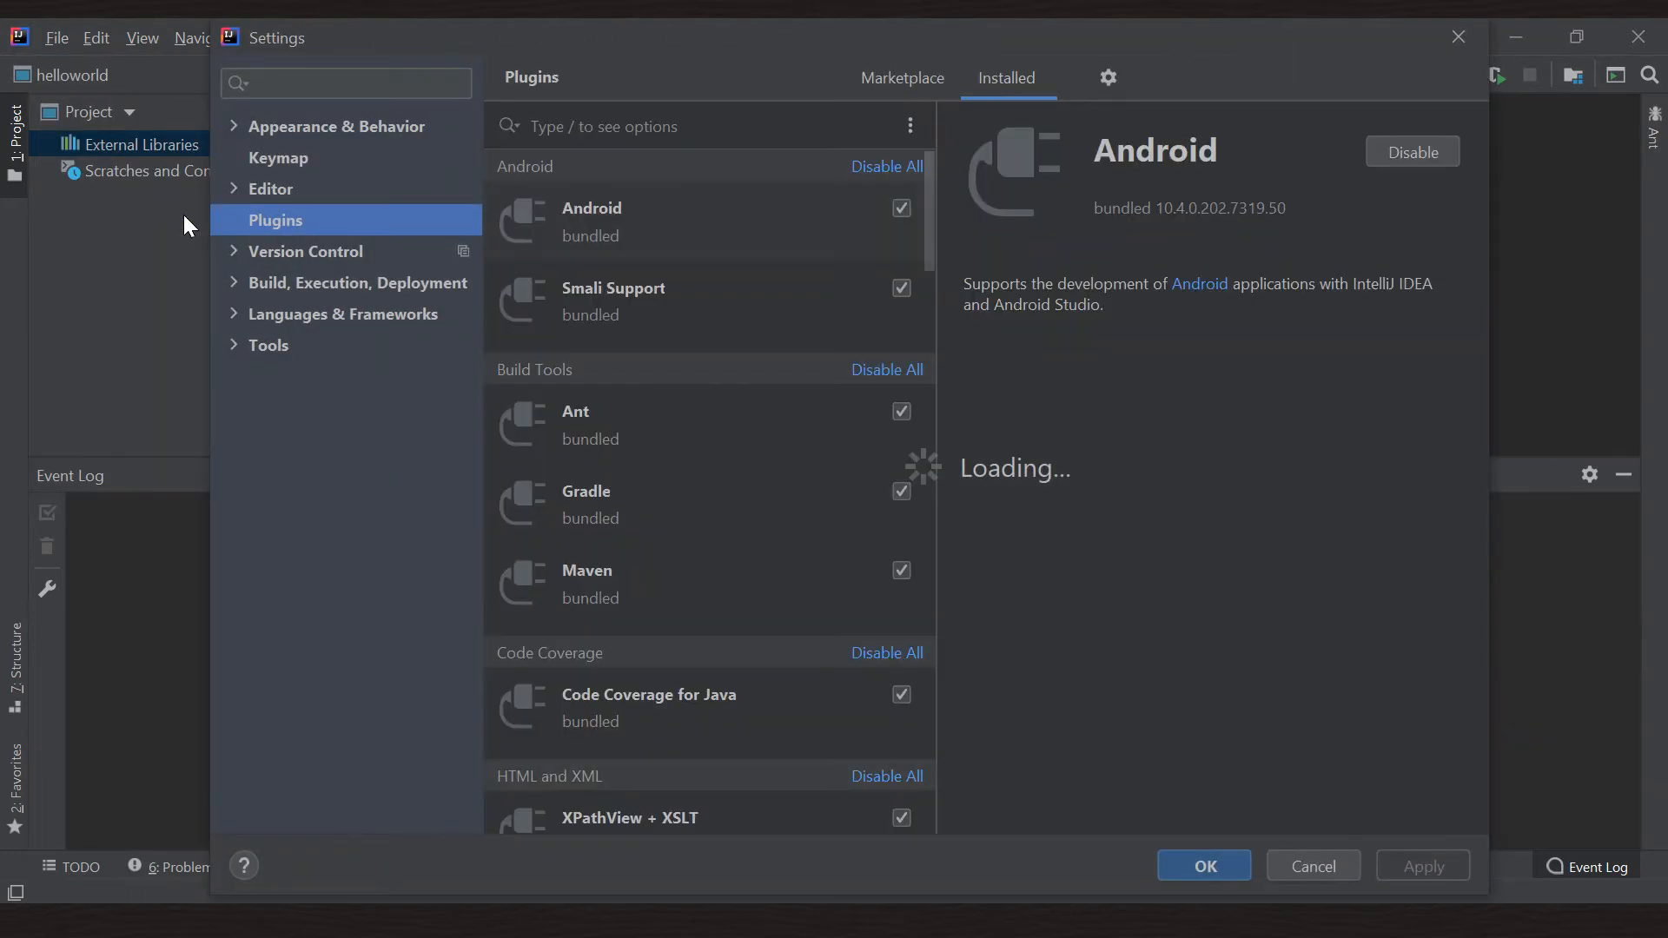
pyautogui.click(1108, 77)
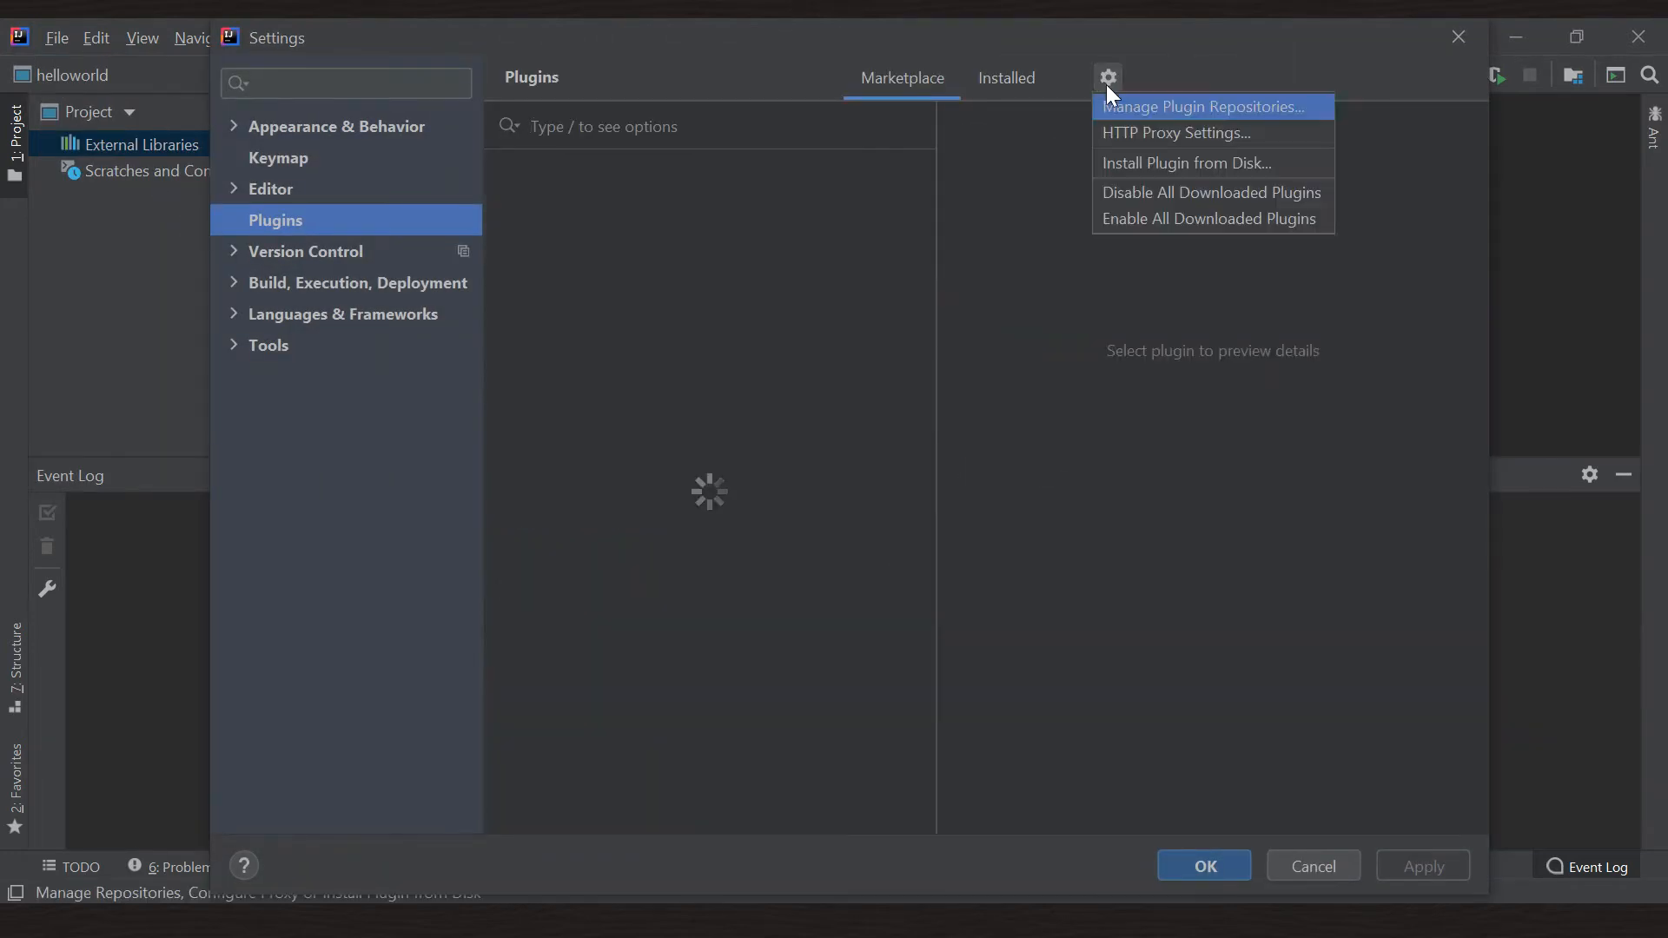
pyautogui.click(1188, 163)
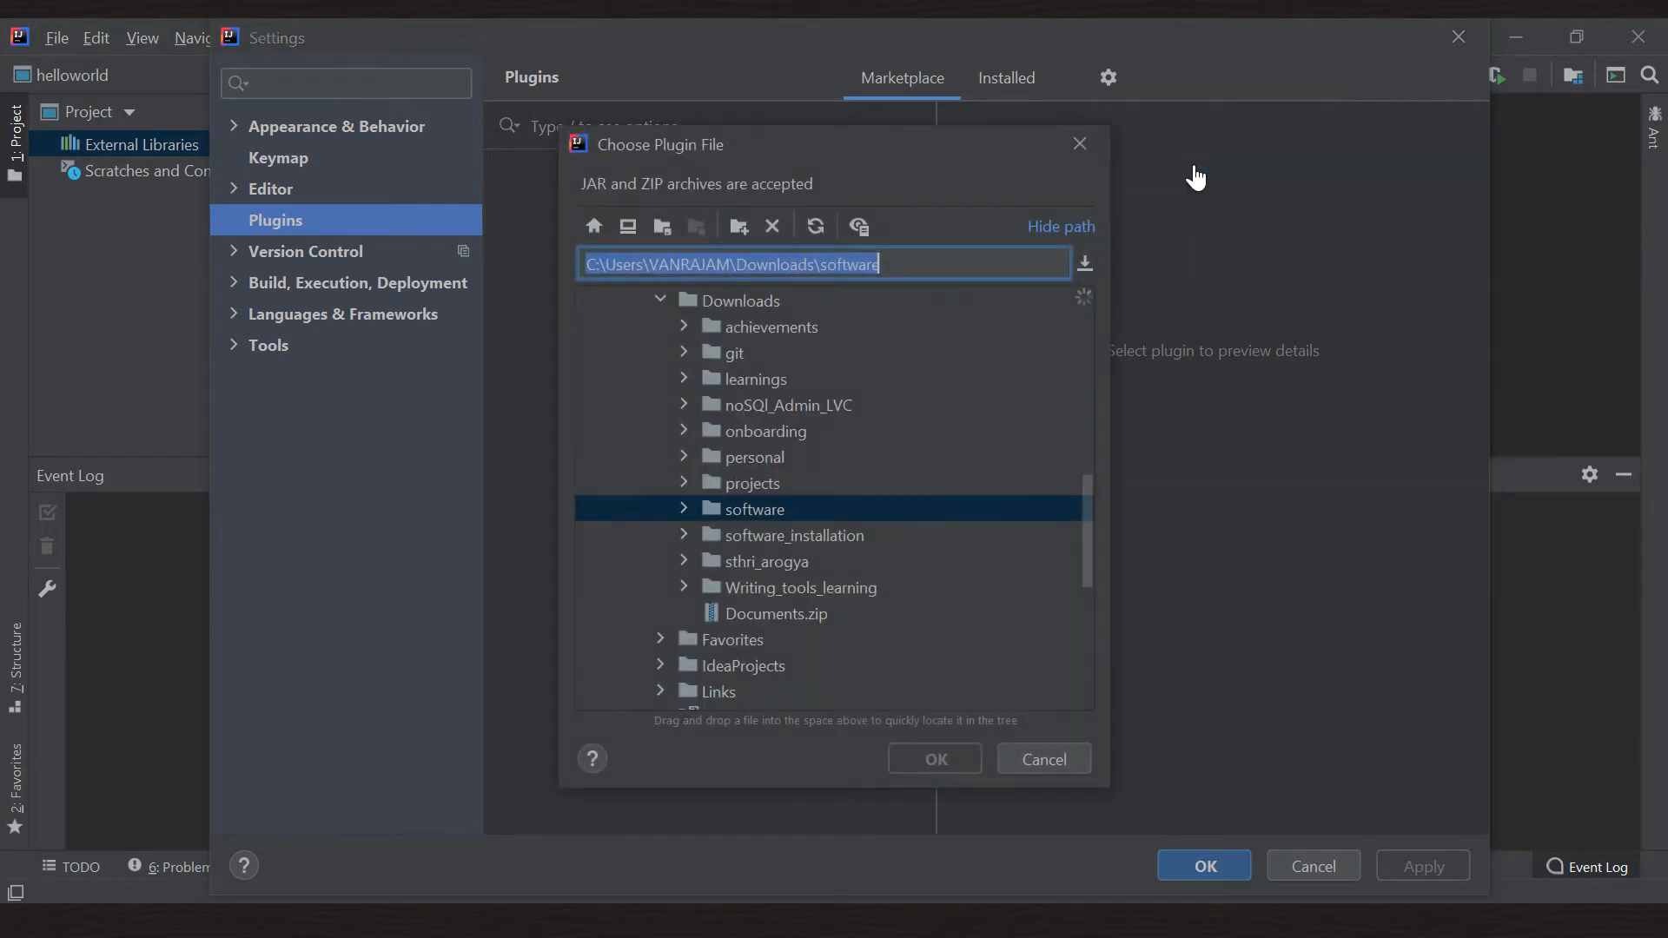
pyautogui.doubleClick(751, 508)
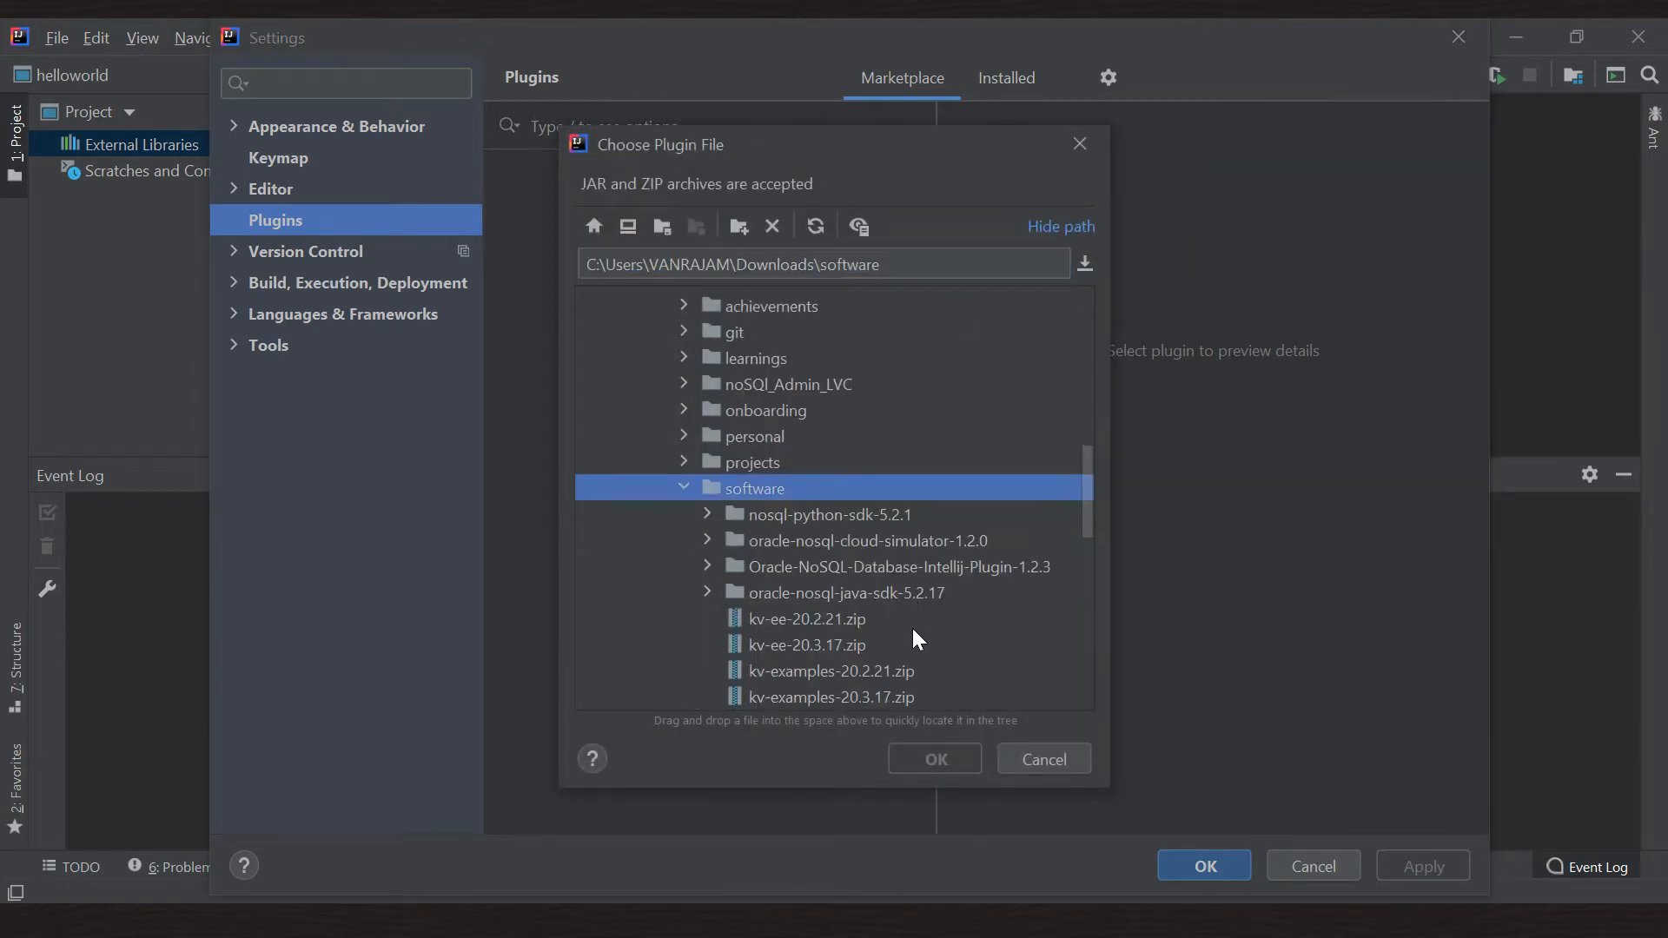
pyautogui.click(934, 758)
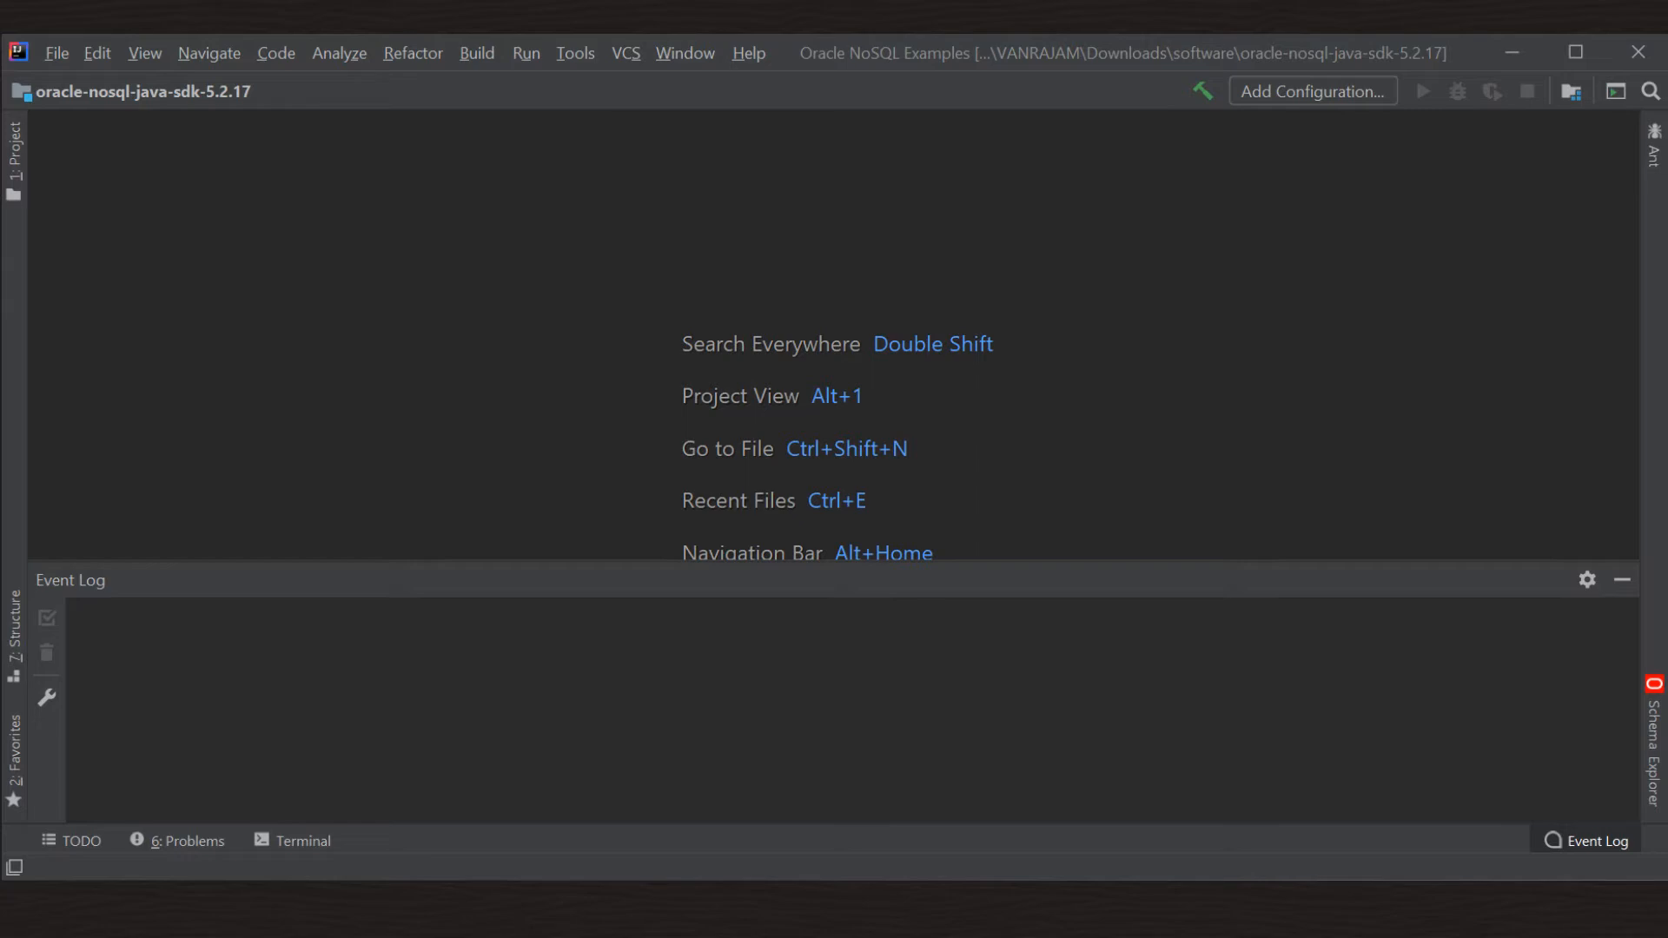
# Start a new Oracle NoSQL project using the oracle-nosql-java-sdk folder as SDK path.
pyautogui.click(56, 53)
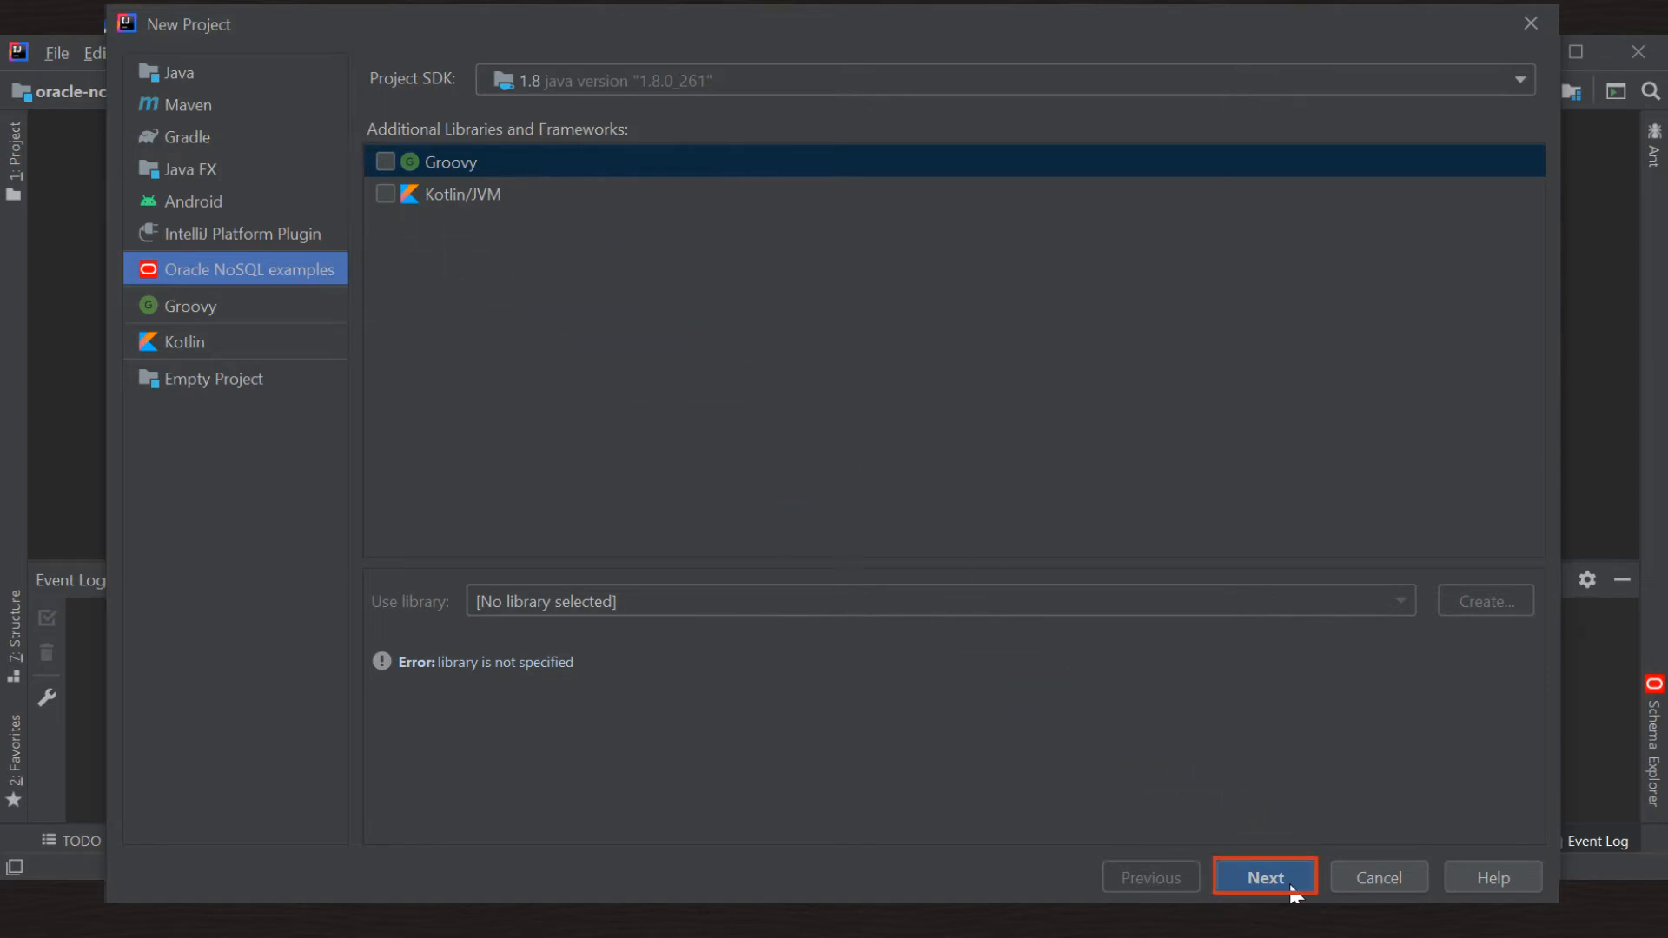
pyautogui.click(1263, 876)
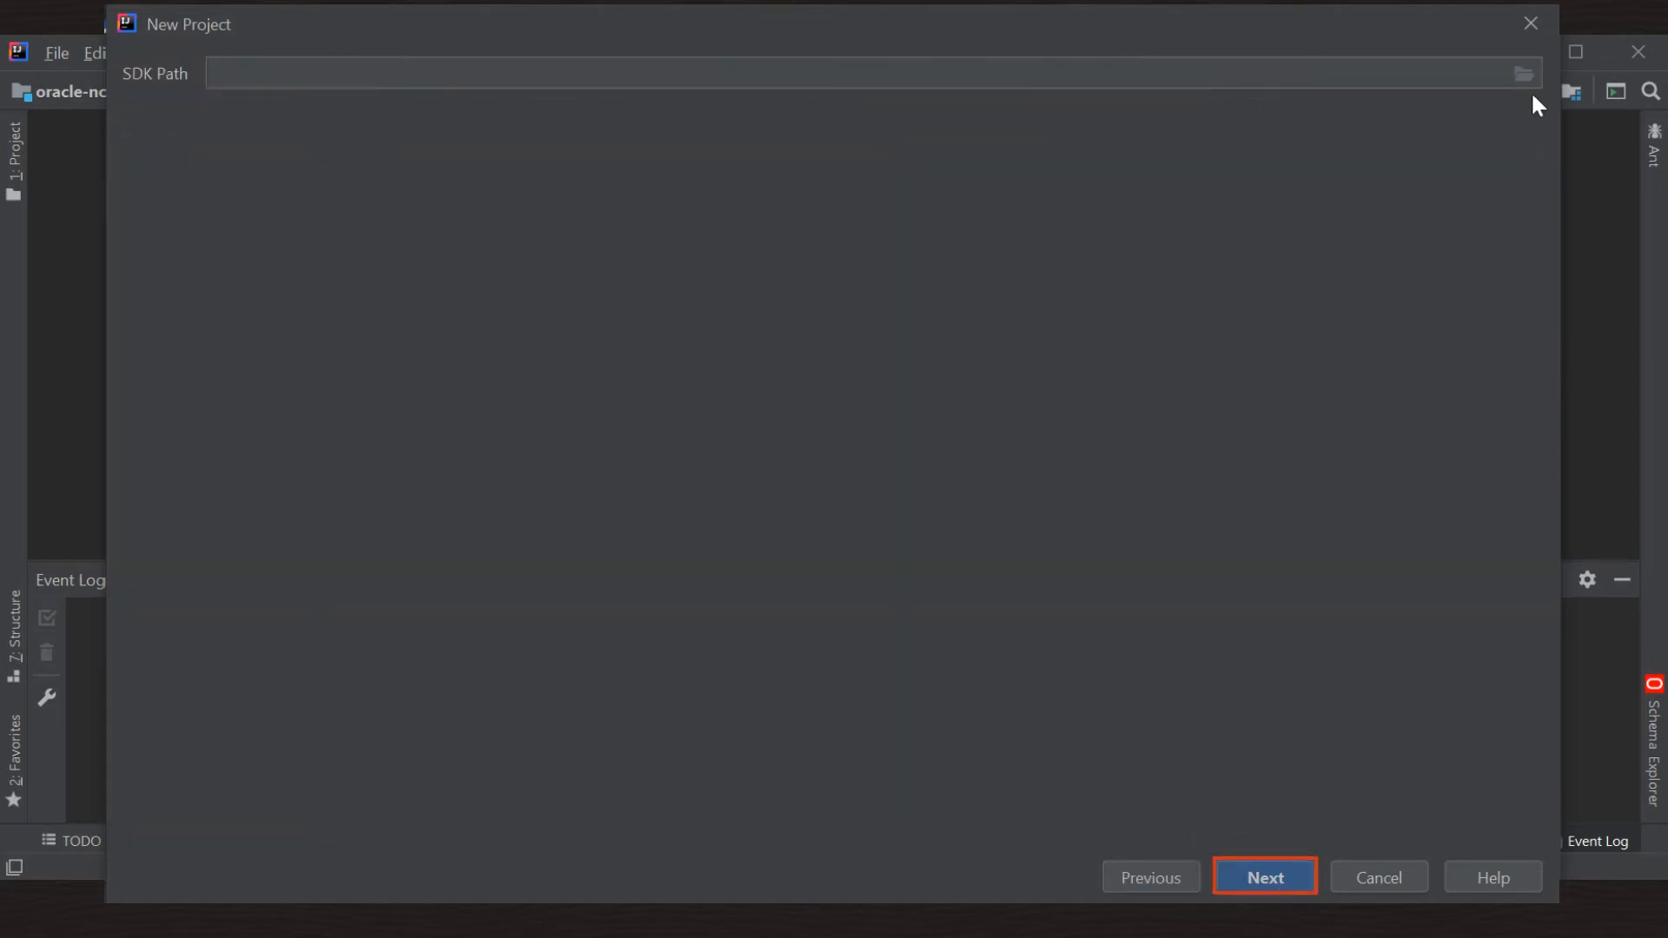
pyautogui.click(1522, 73)
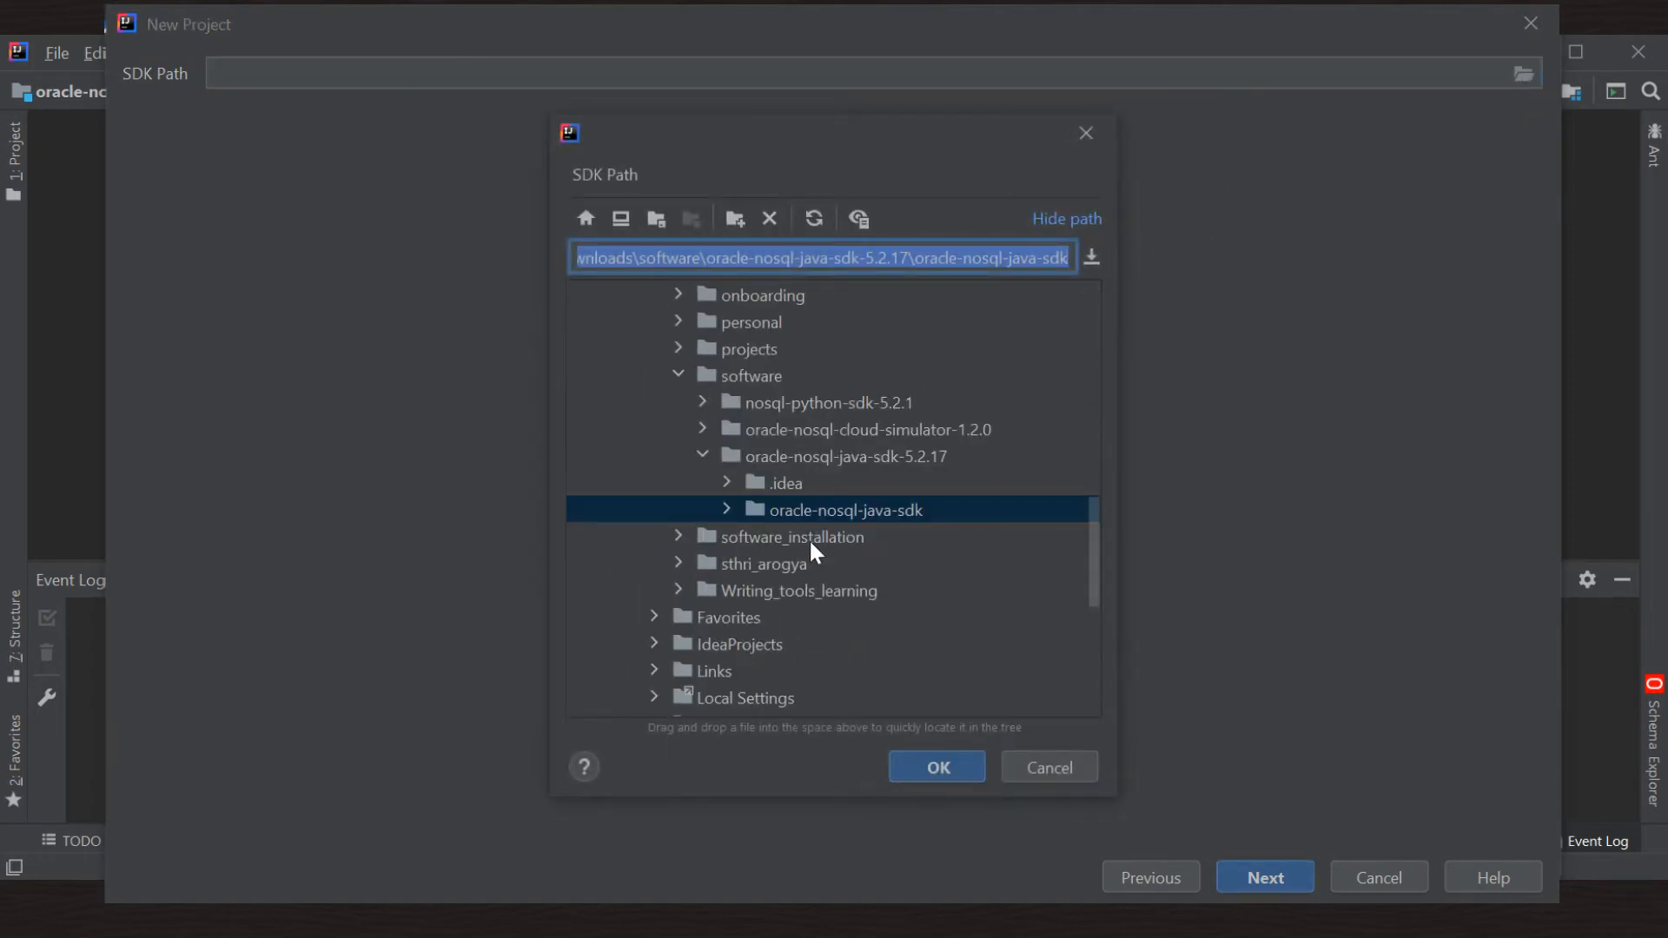
pyautogui.click(935, 767)
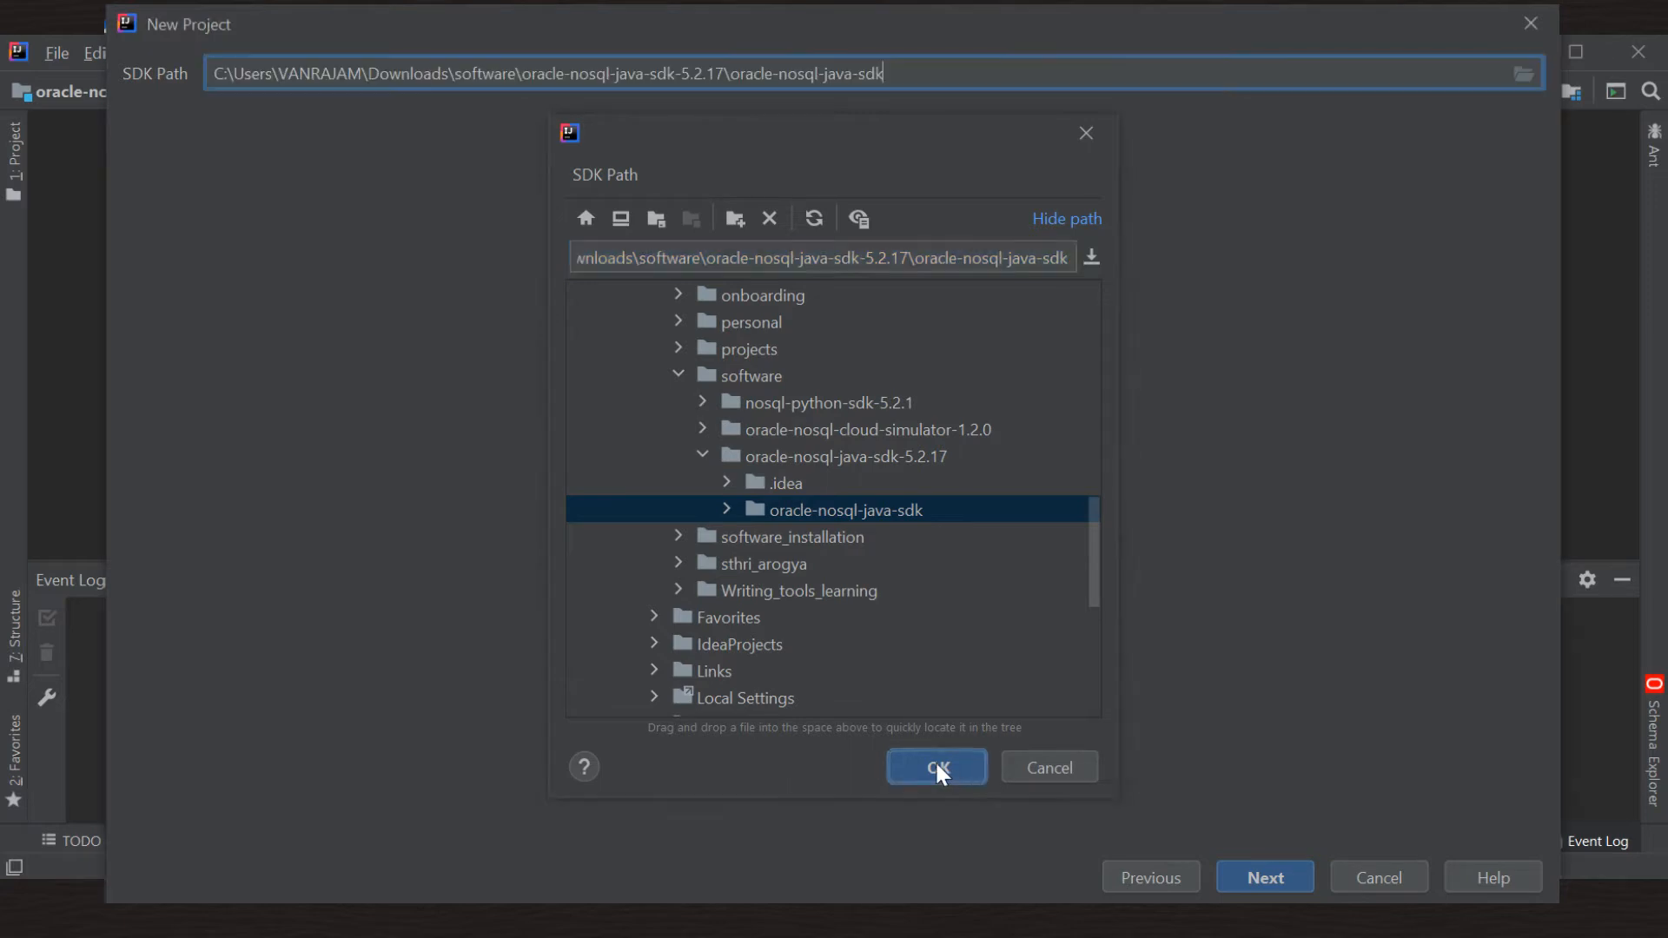
pyautogui.click(935, 767)
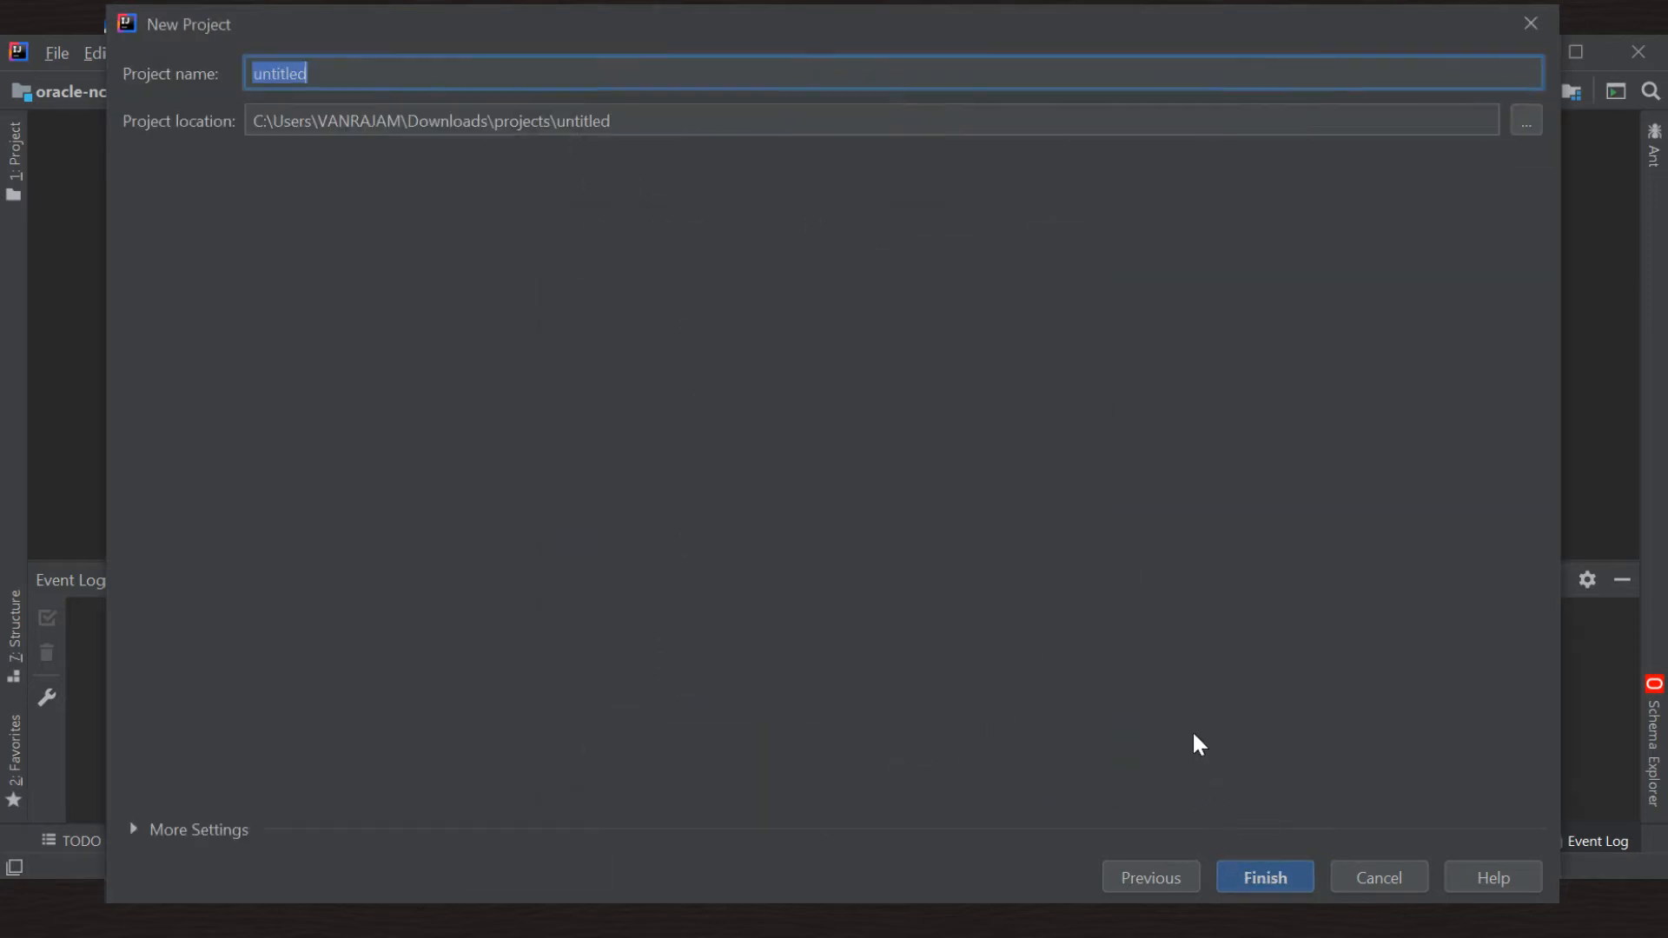
# Name the project 'helloworld' and finish creating it so indexing begins.
pyautogui.write('hello')
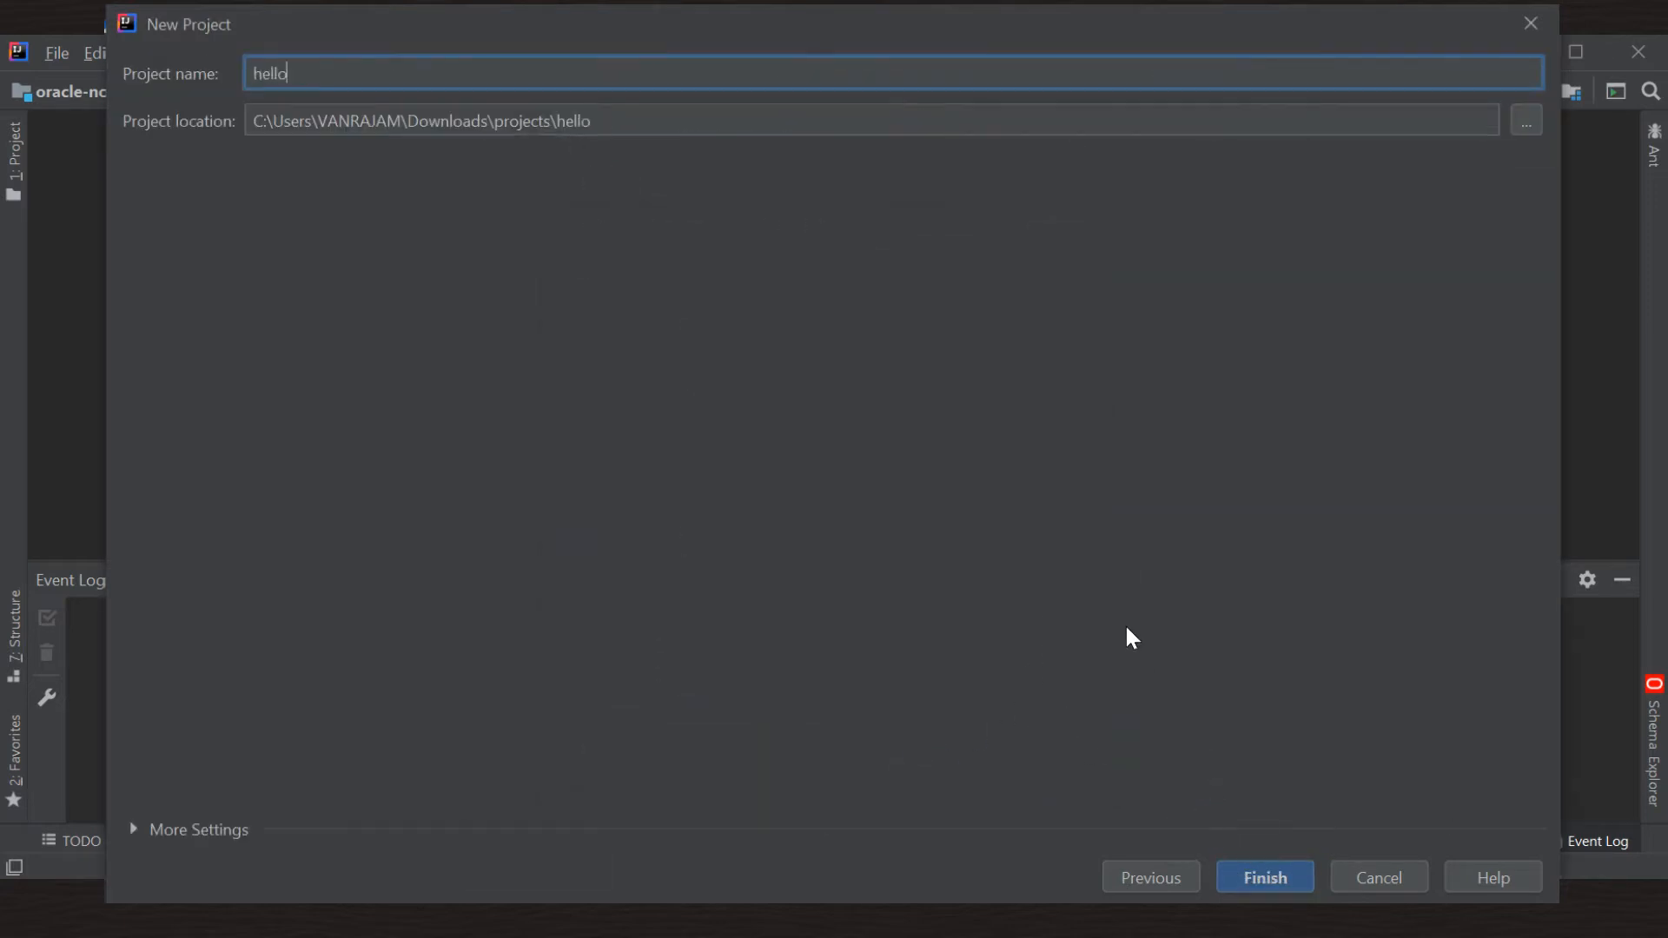
pyautogui.write('world')
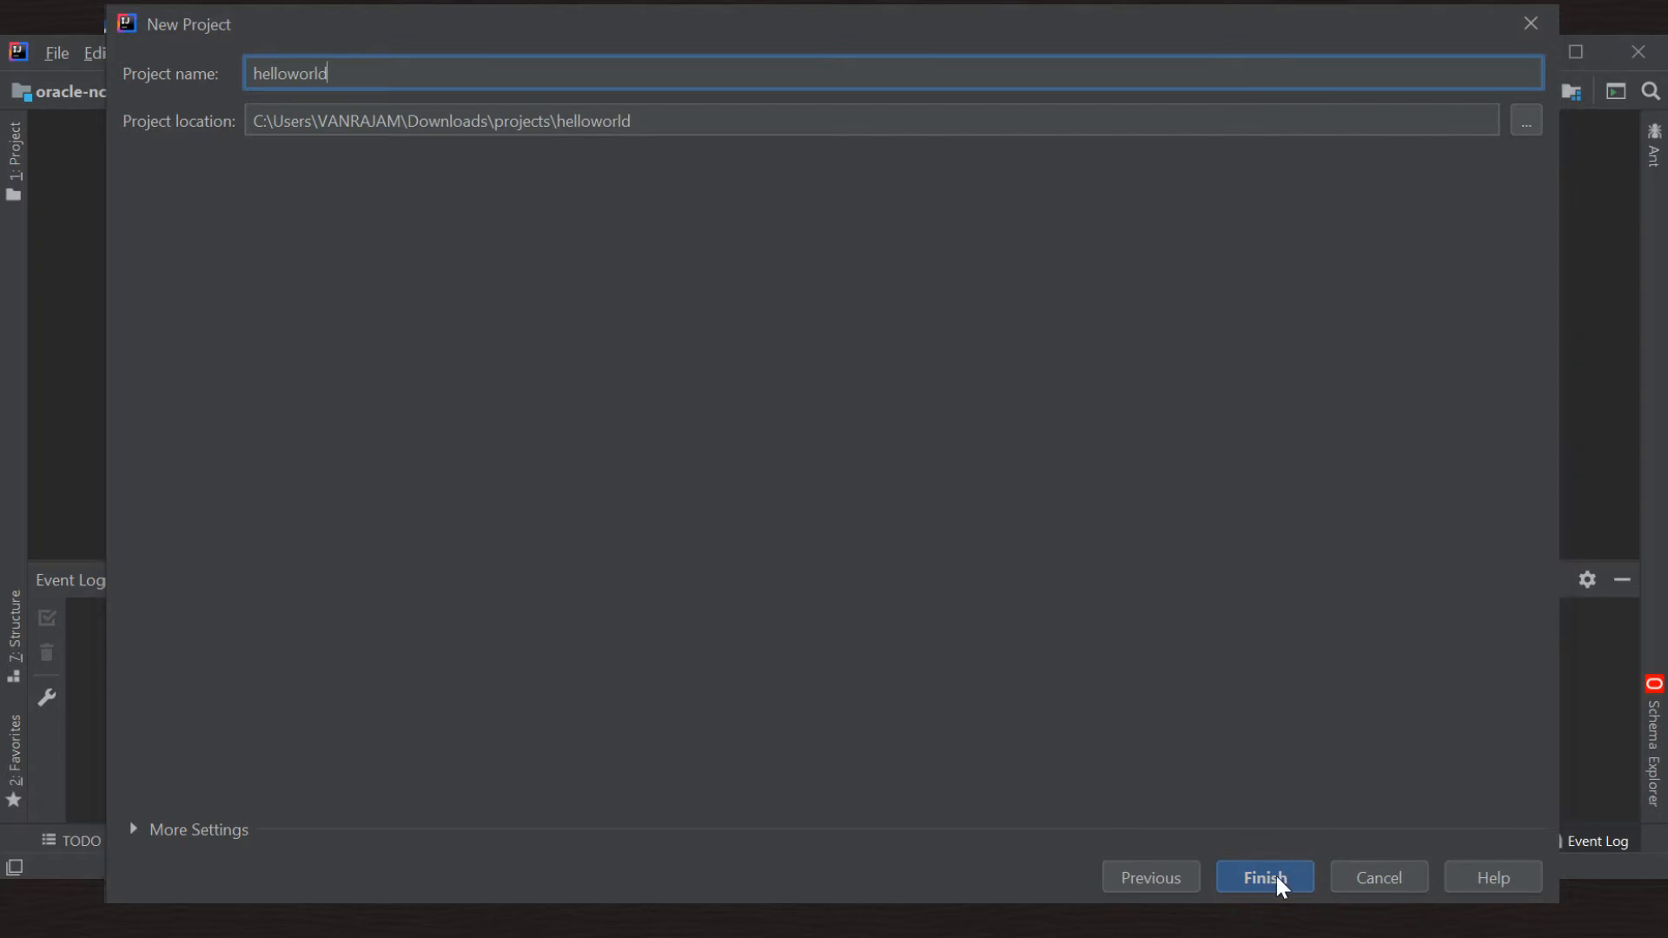
pyautogui.click(1264, 878)
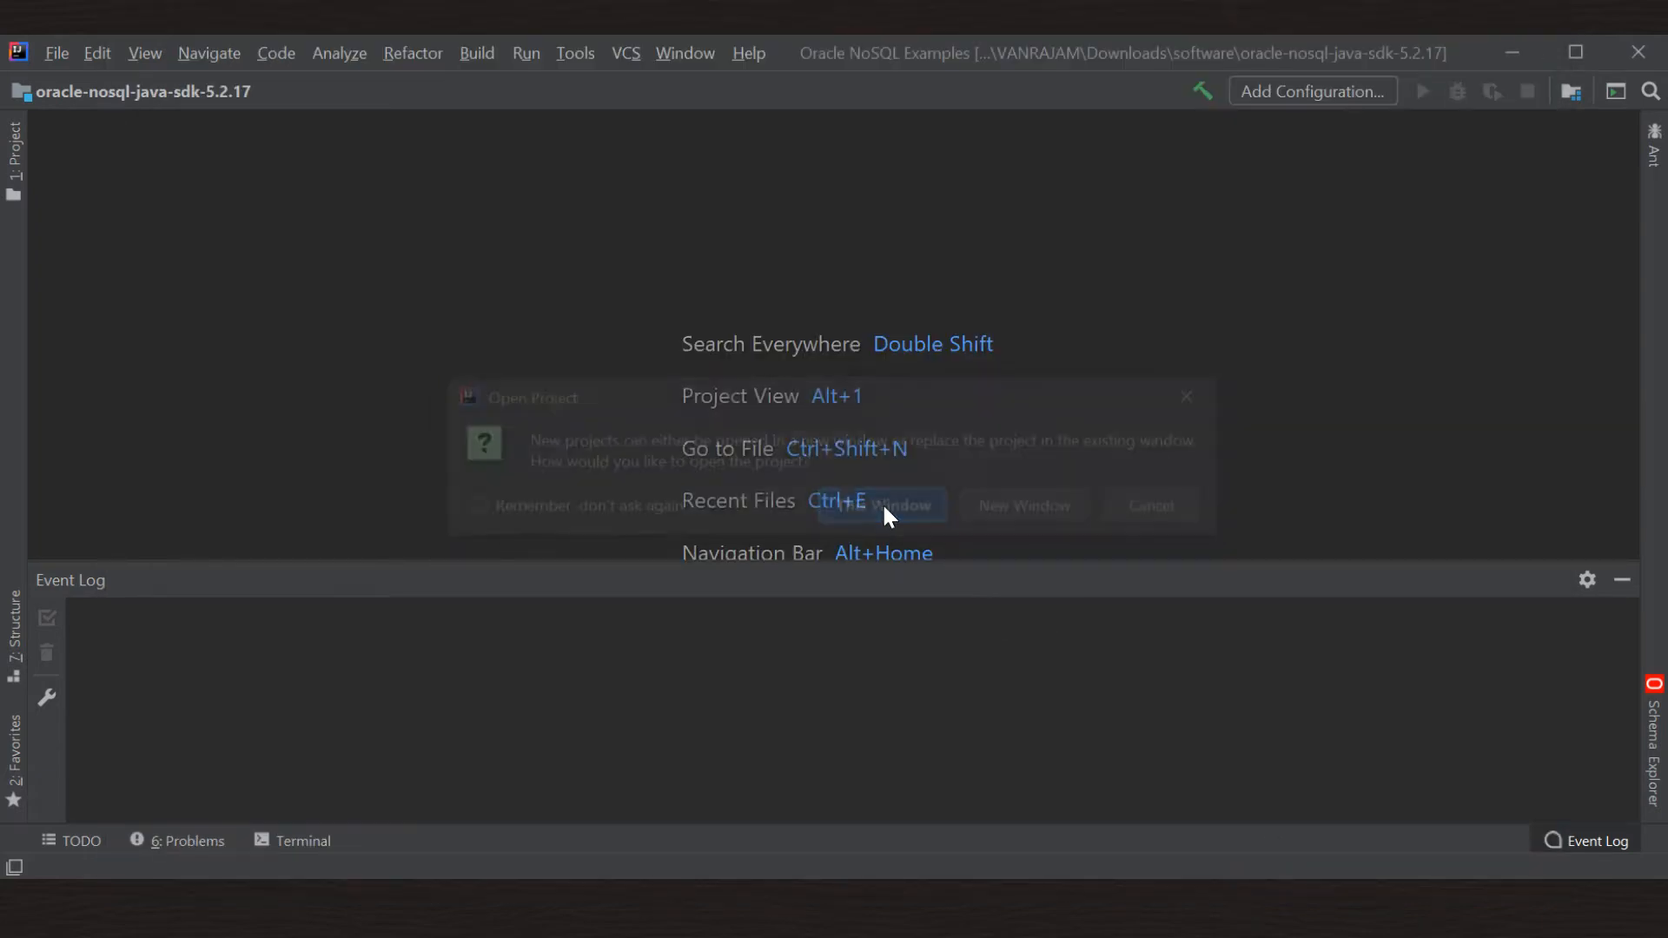
pyautogui.click(880, 506)
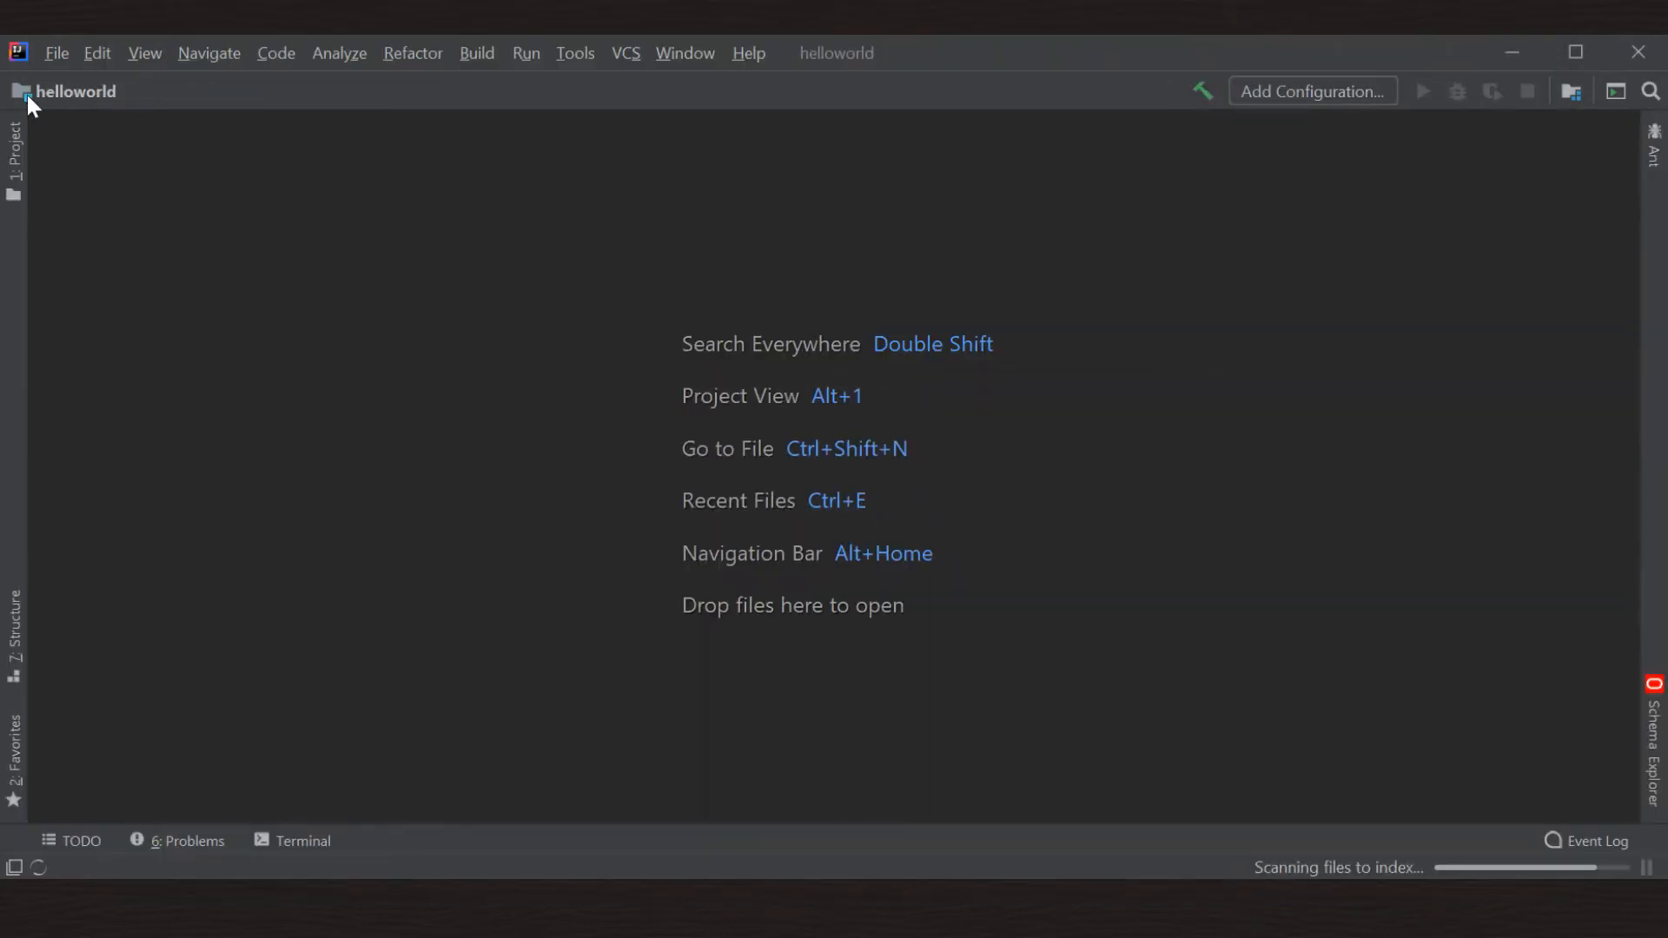
pyautogui.click(14, 143)
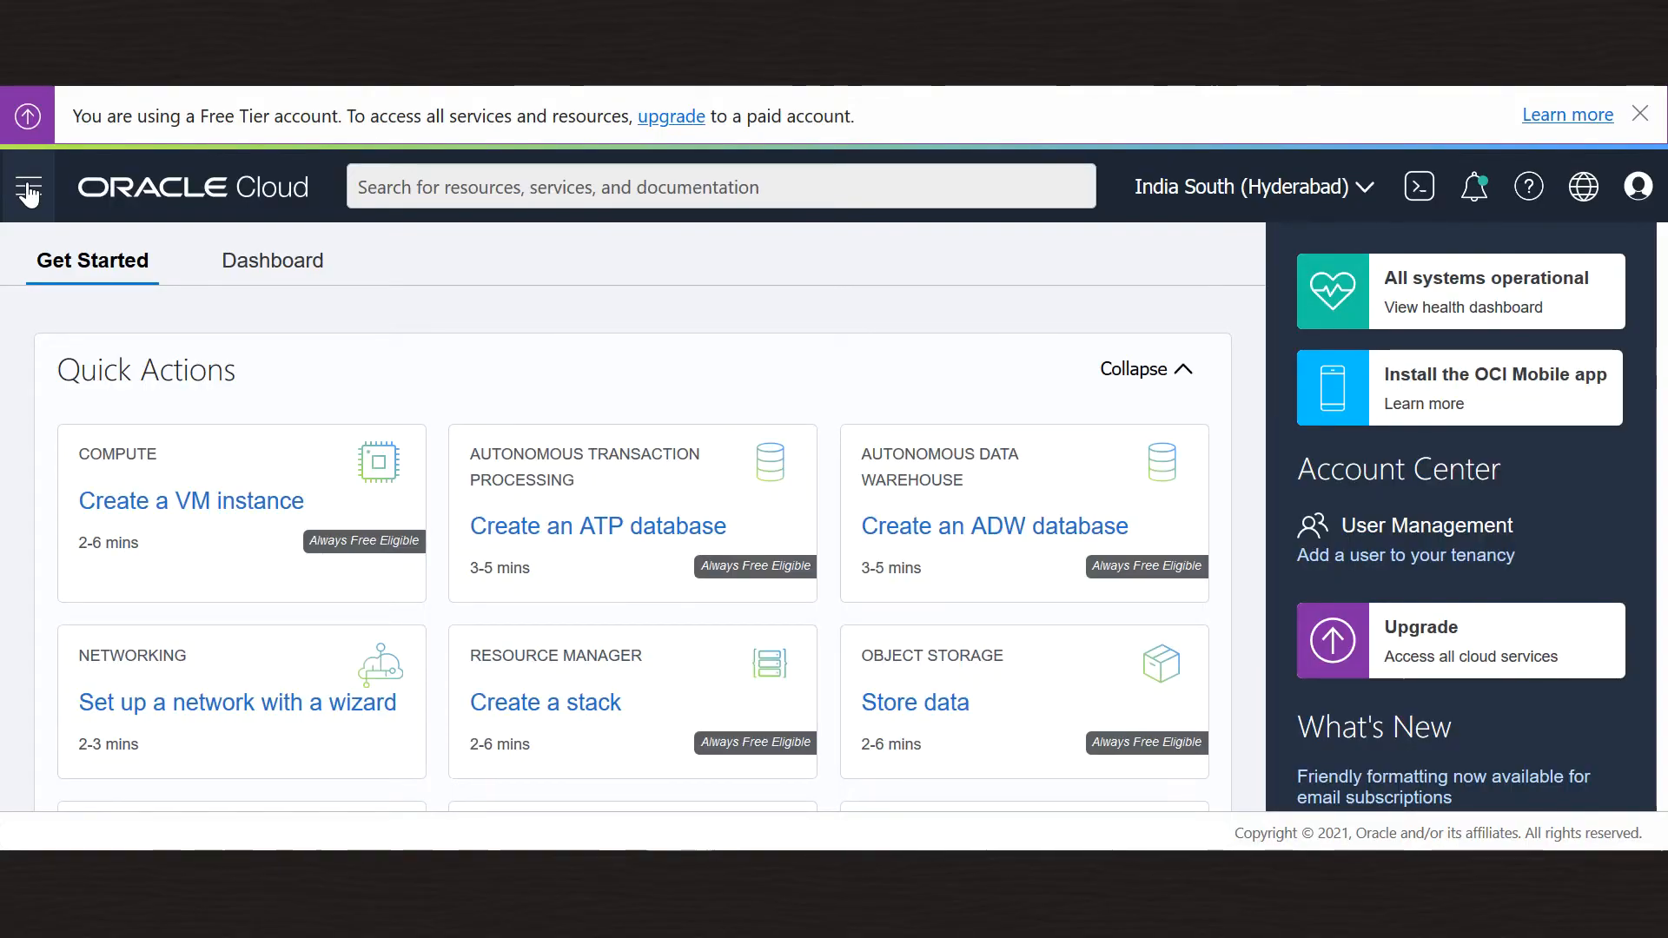
# Open Tenancy Details, reveal the full tenancy OCID, and copy it.
pyautogui.click(29, 186)
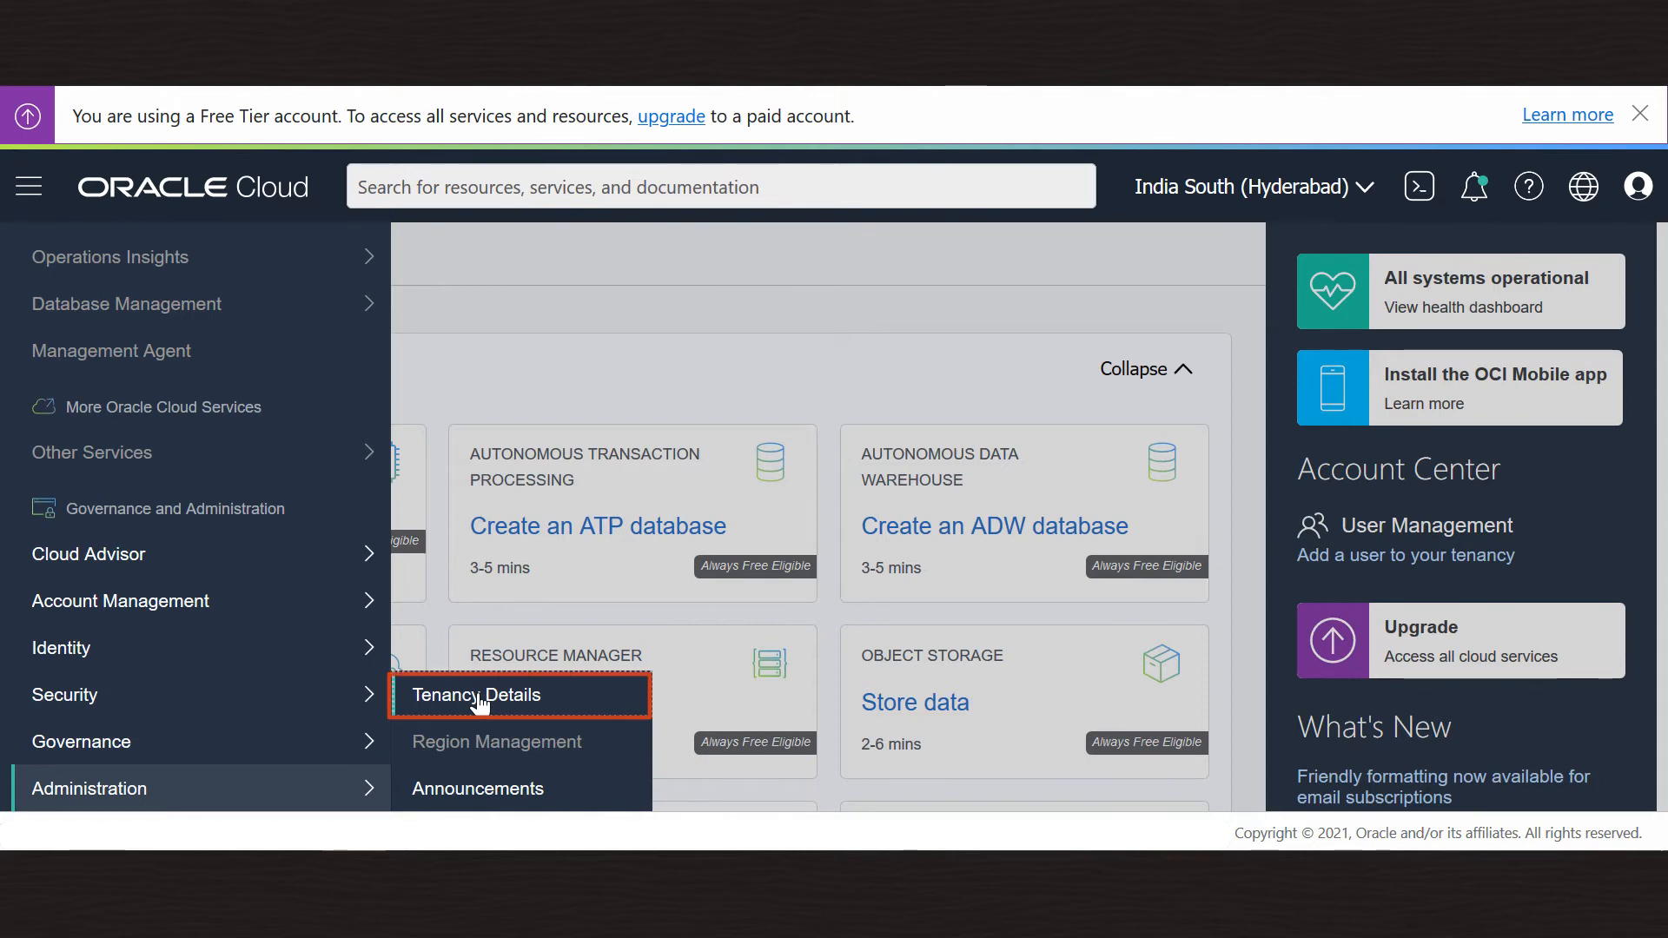
pyautogui.click(477, 695)
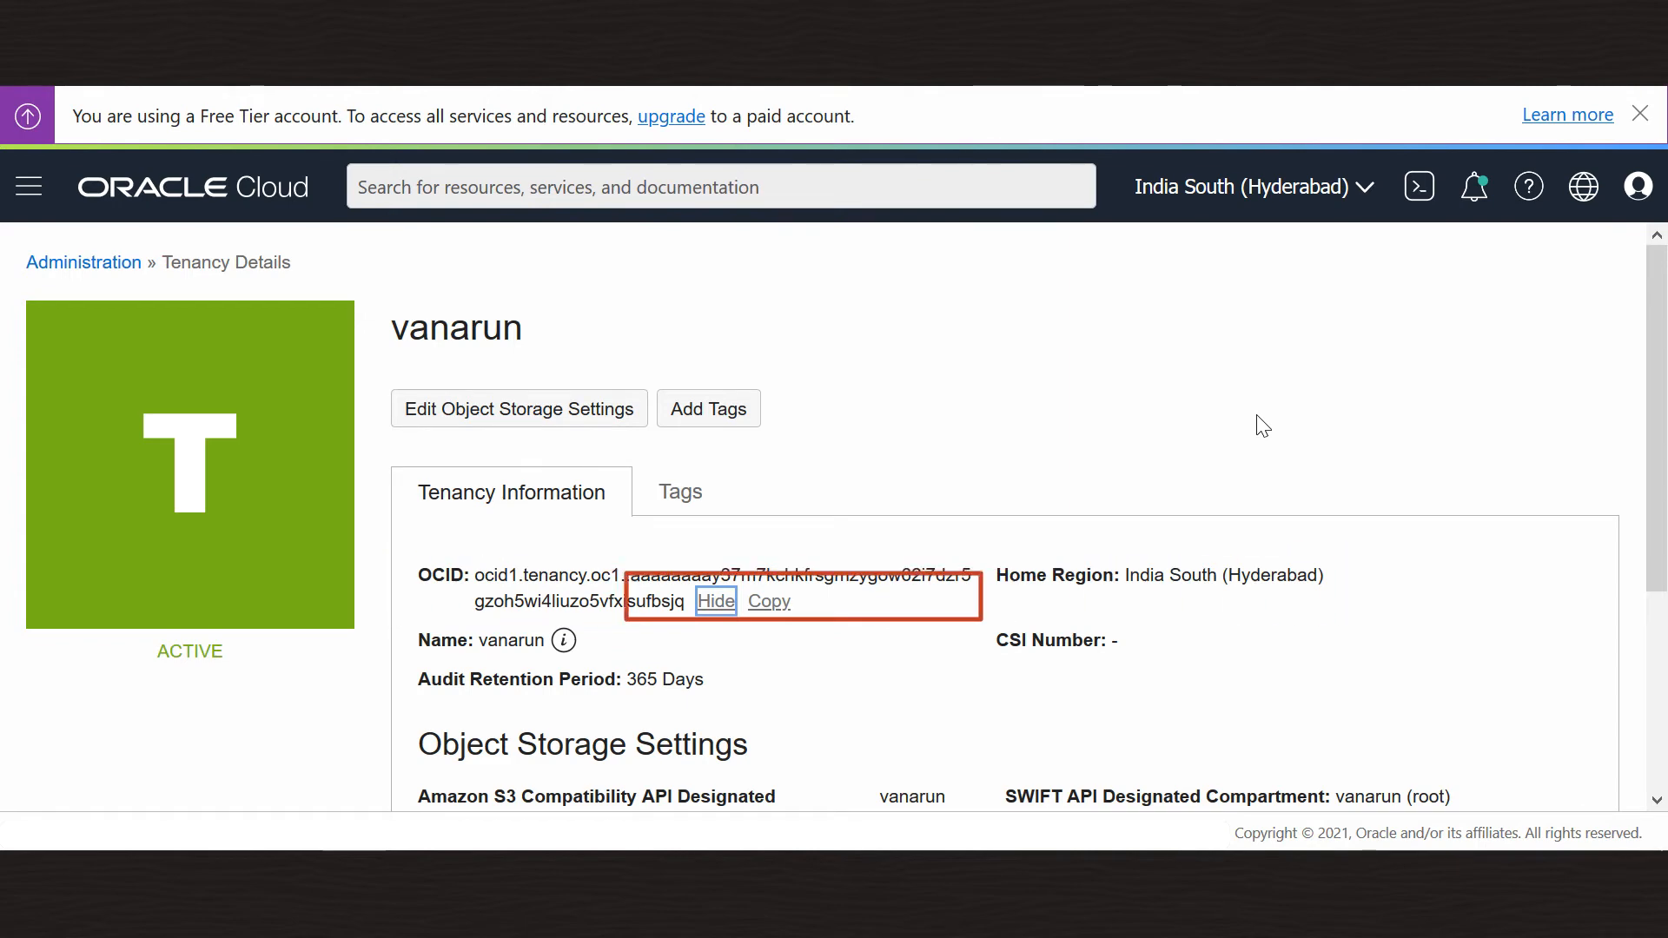
pyautogui.click(715, 601)
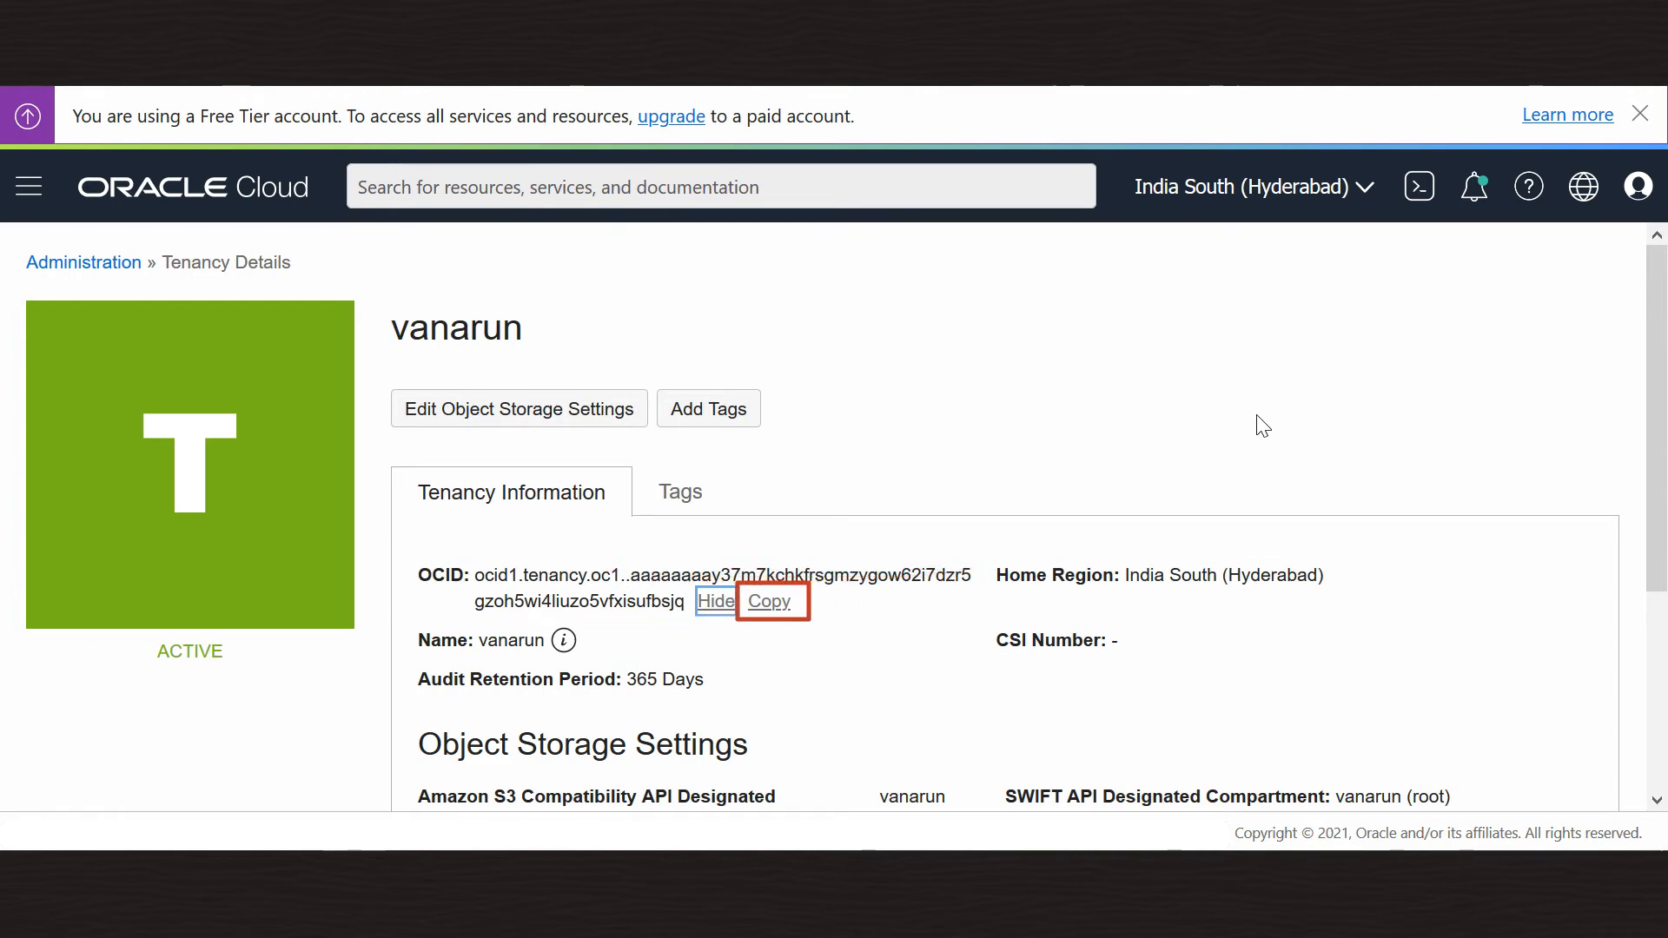
pyautogui.click(768, 601)
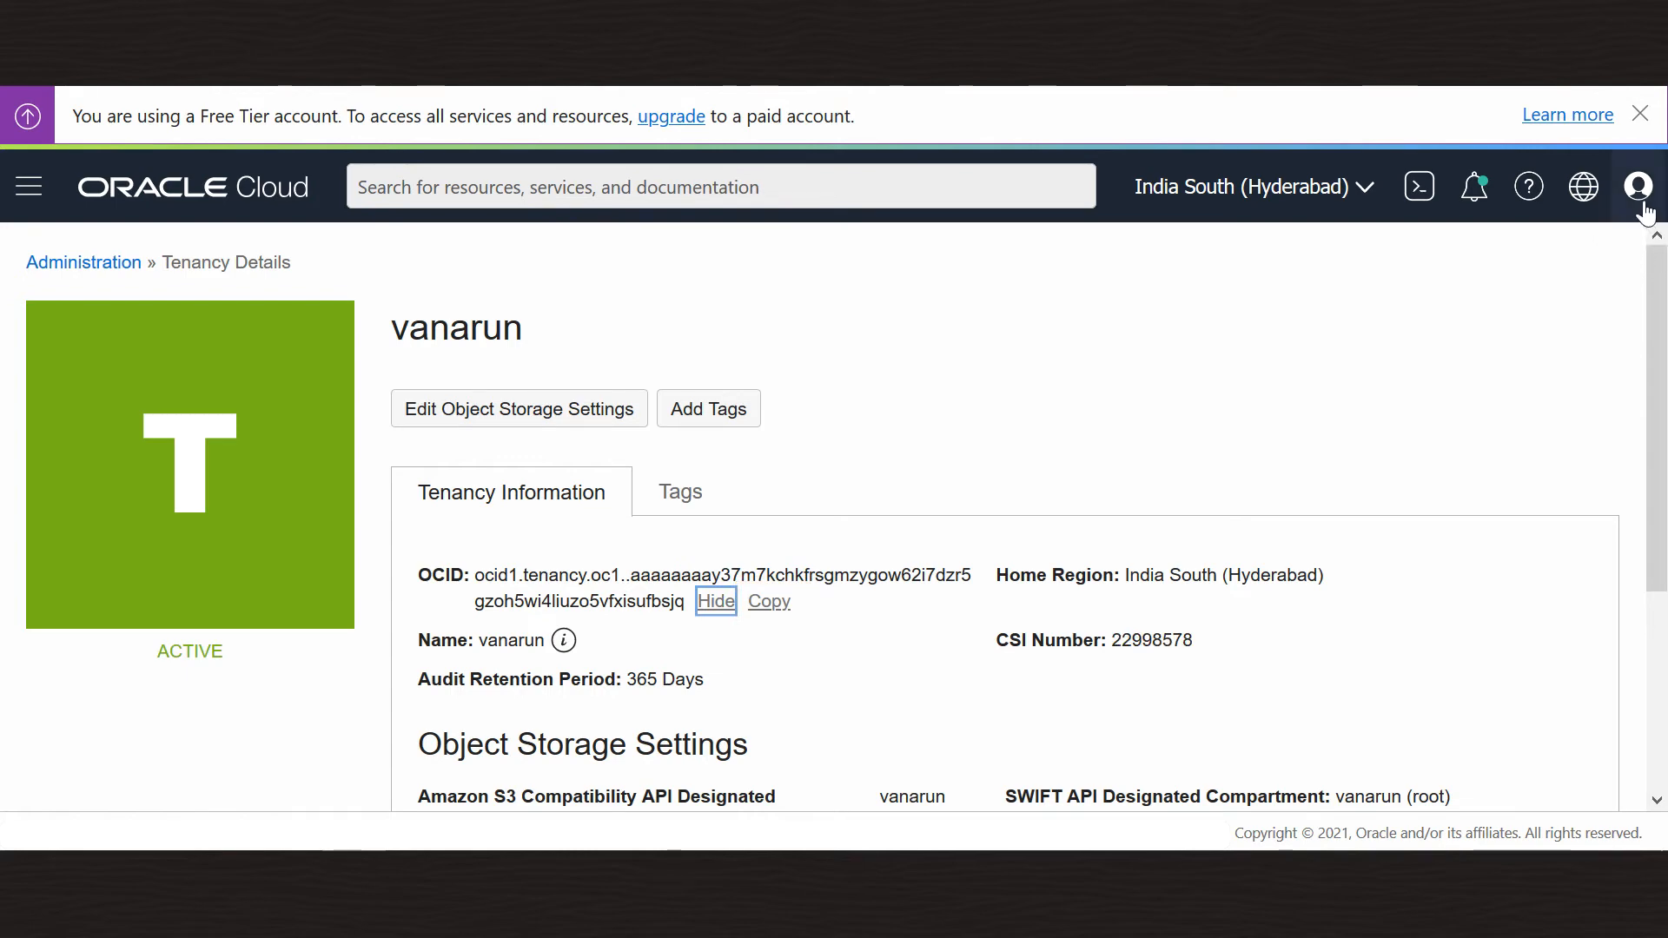
# Open User Settings from the profile menu and copy the user OCID.
pyautogui.click(1637, 186)
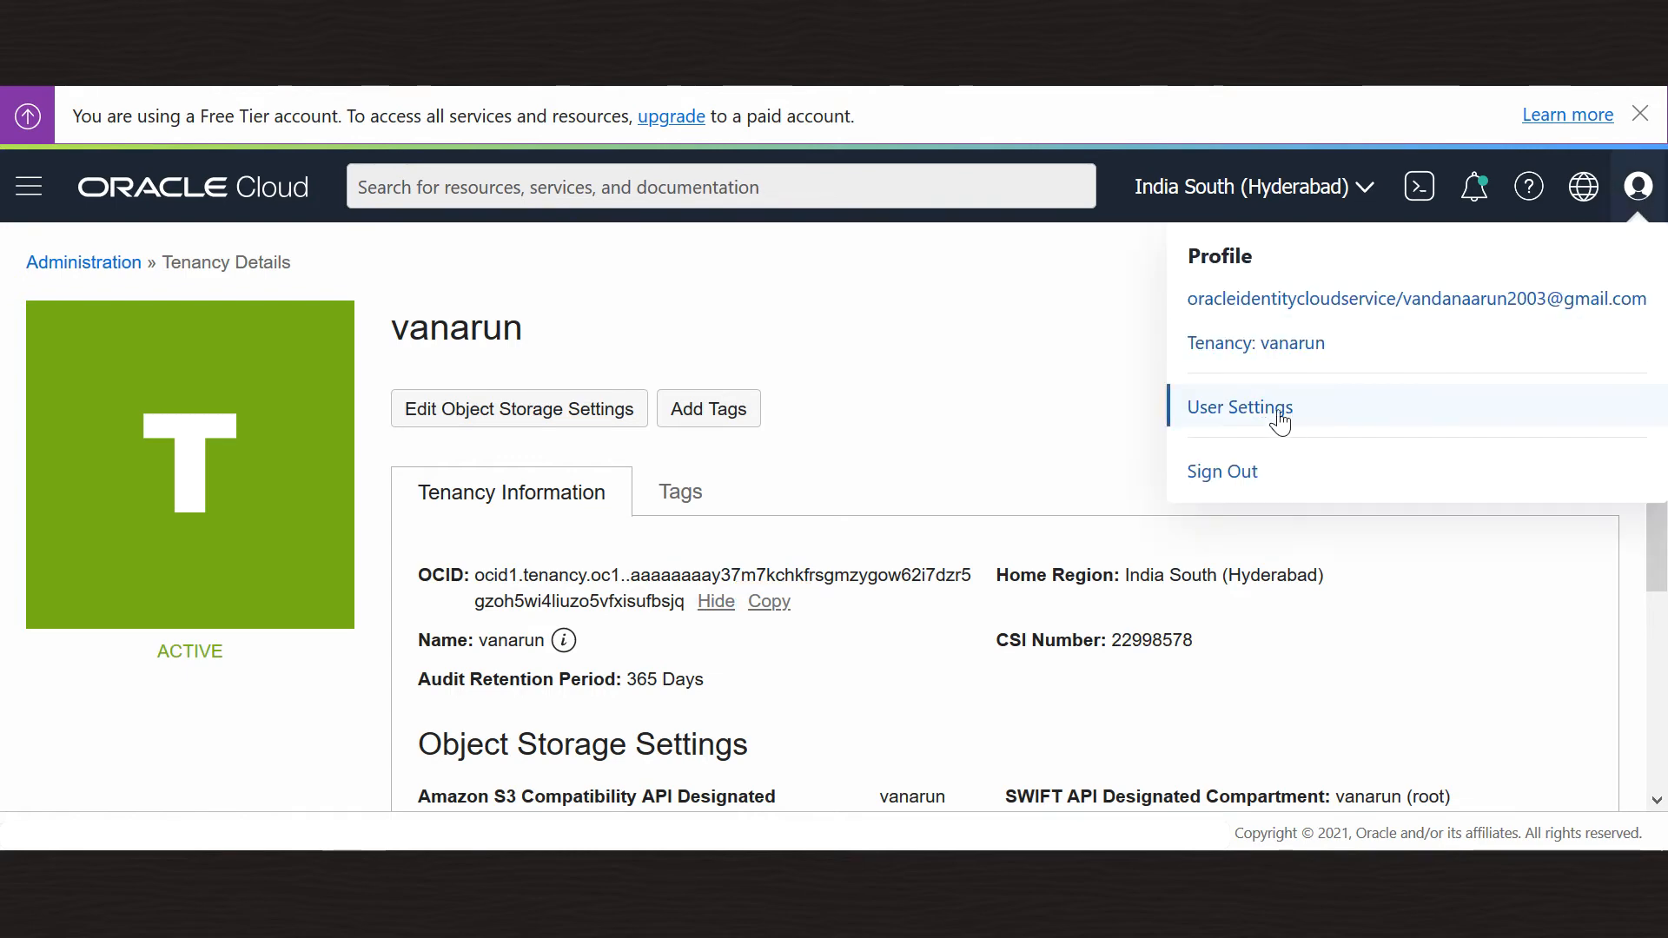
pyautogui.click(1239, 407)
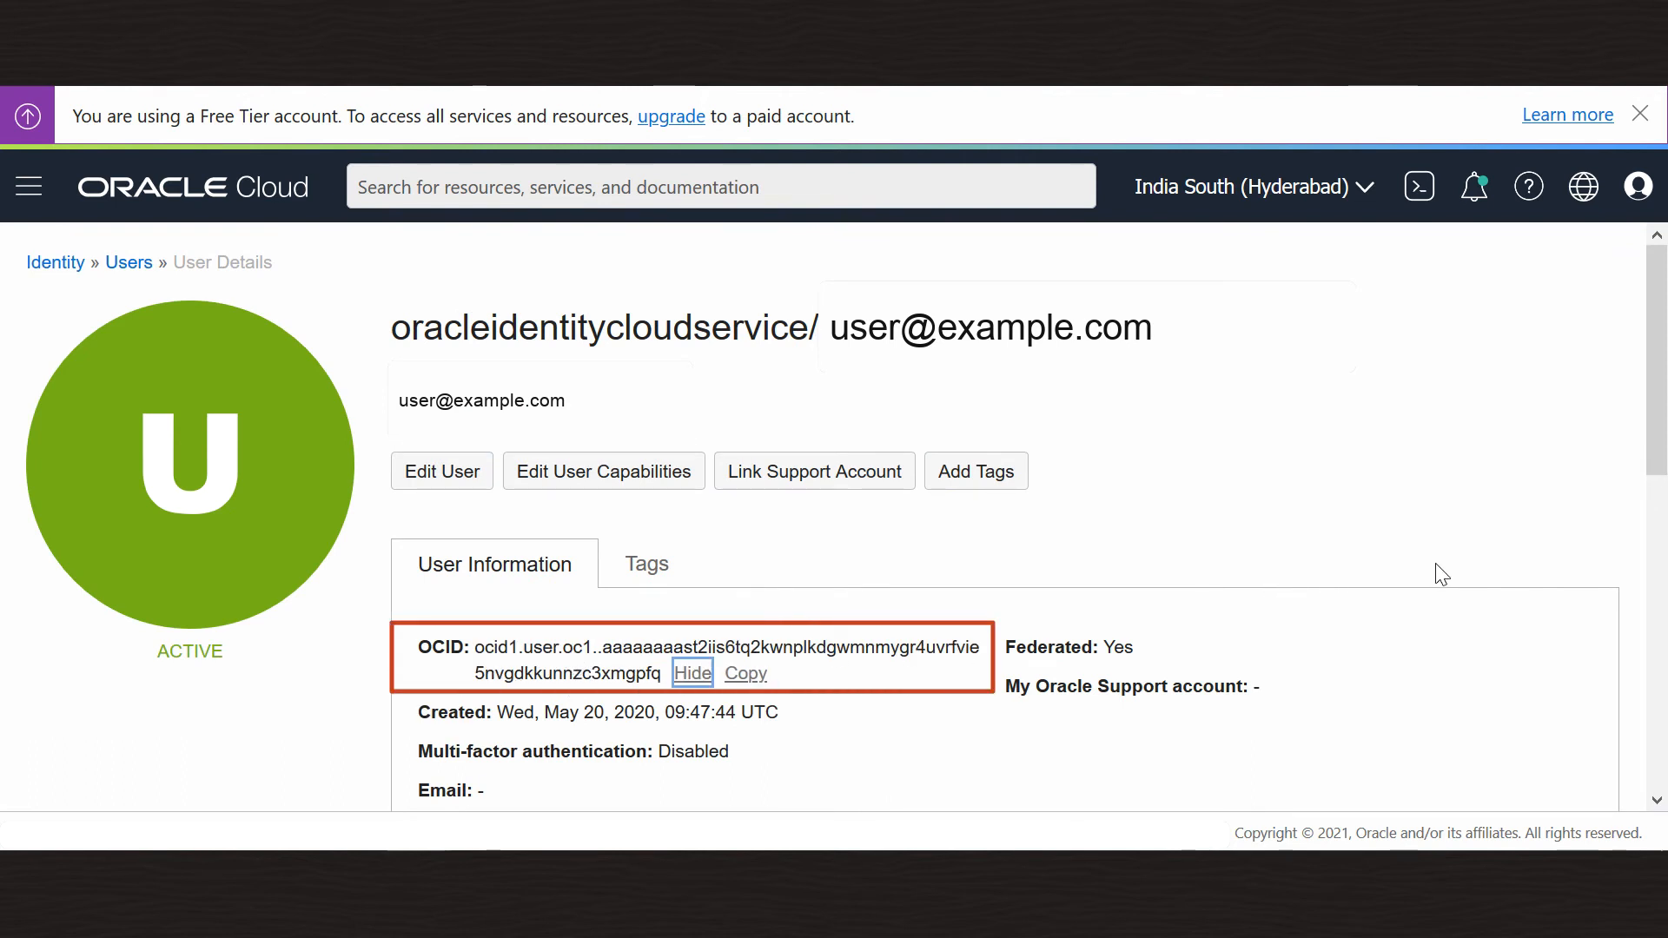
pyautogui.click(745, 672)
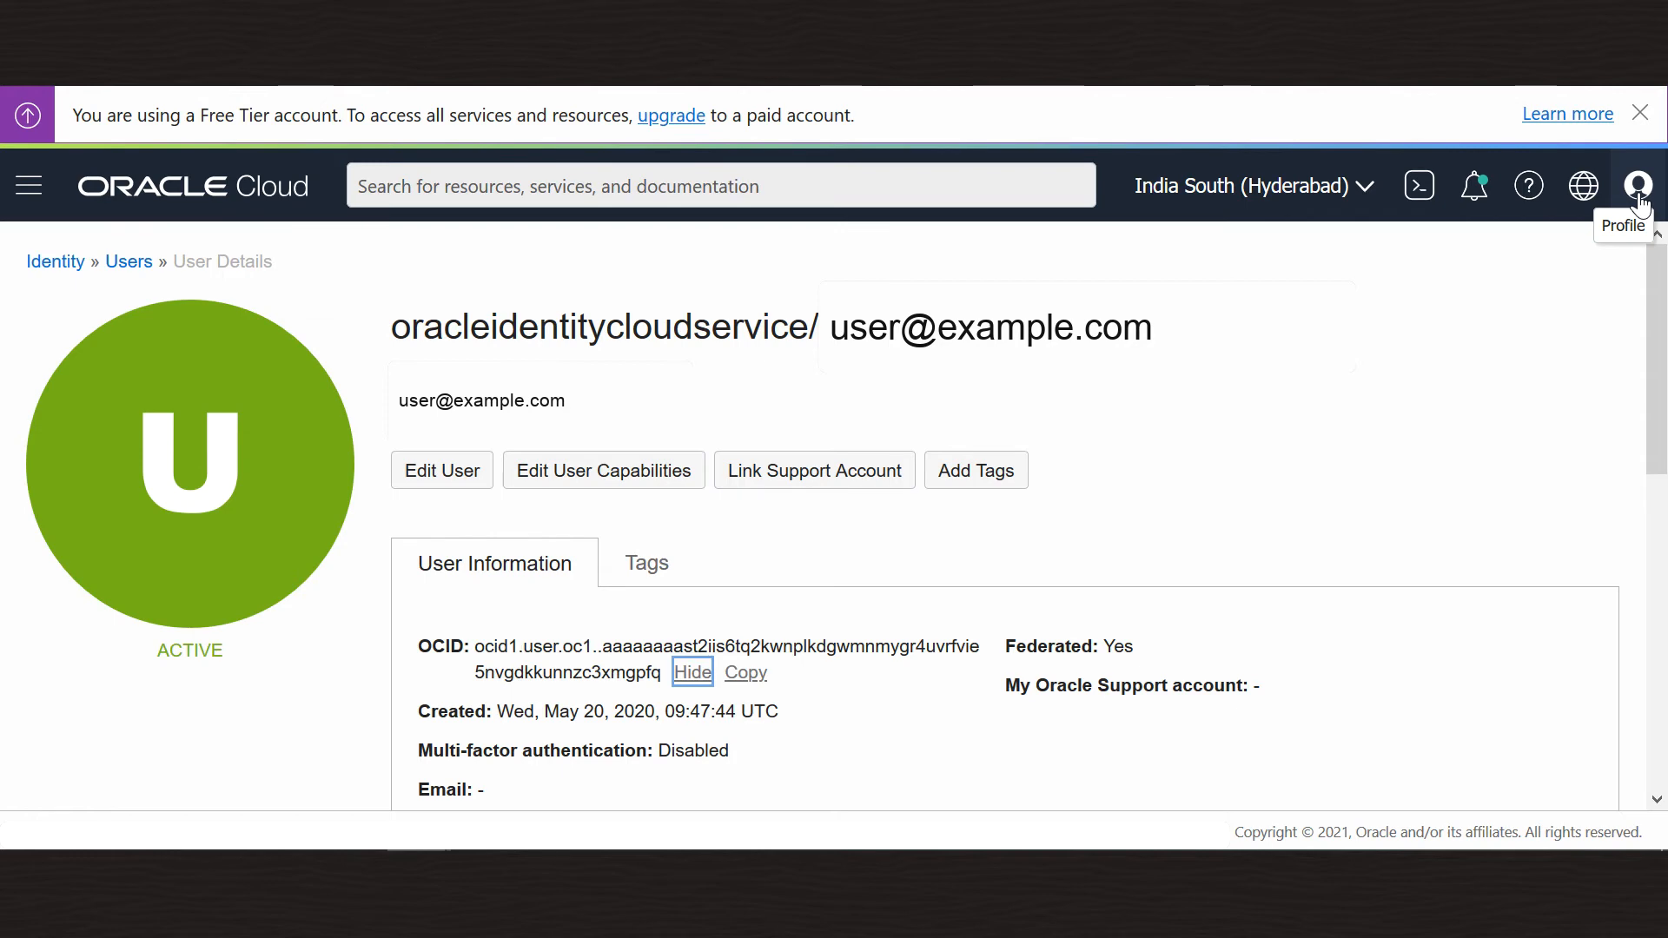
# In Add API Key, choose Public Key File and pick the key file to upload.
pyautogui.scroll(-3)
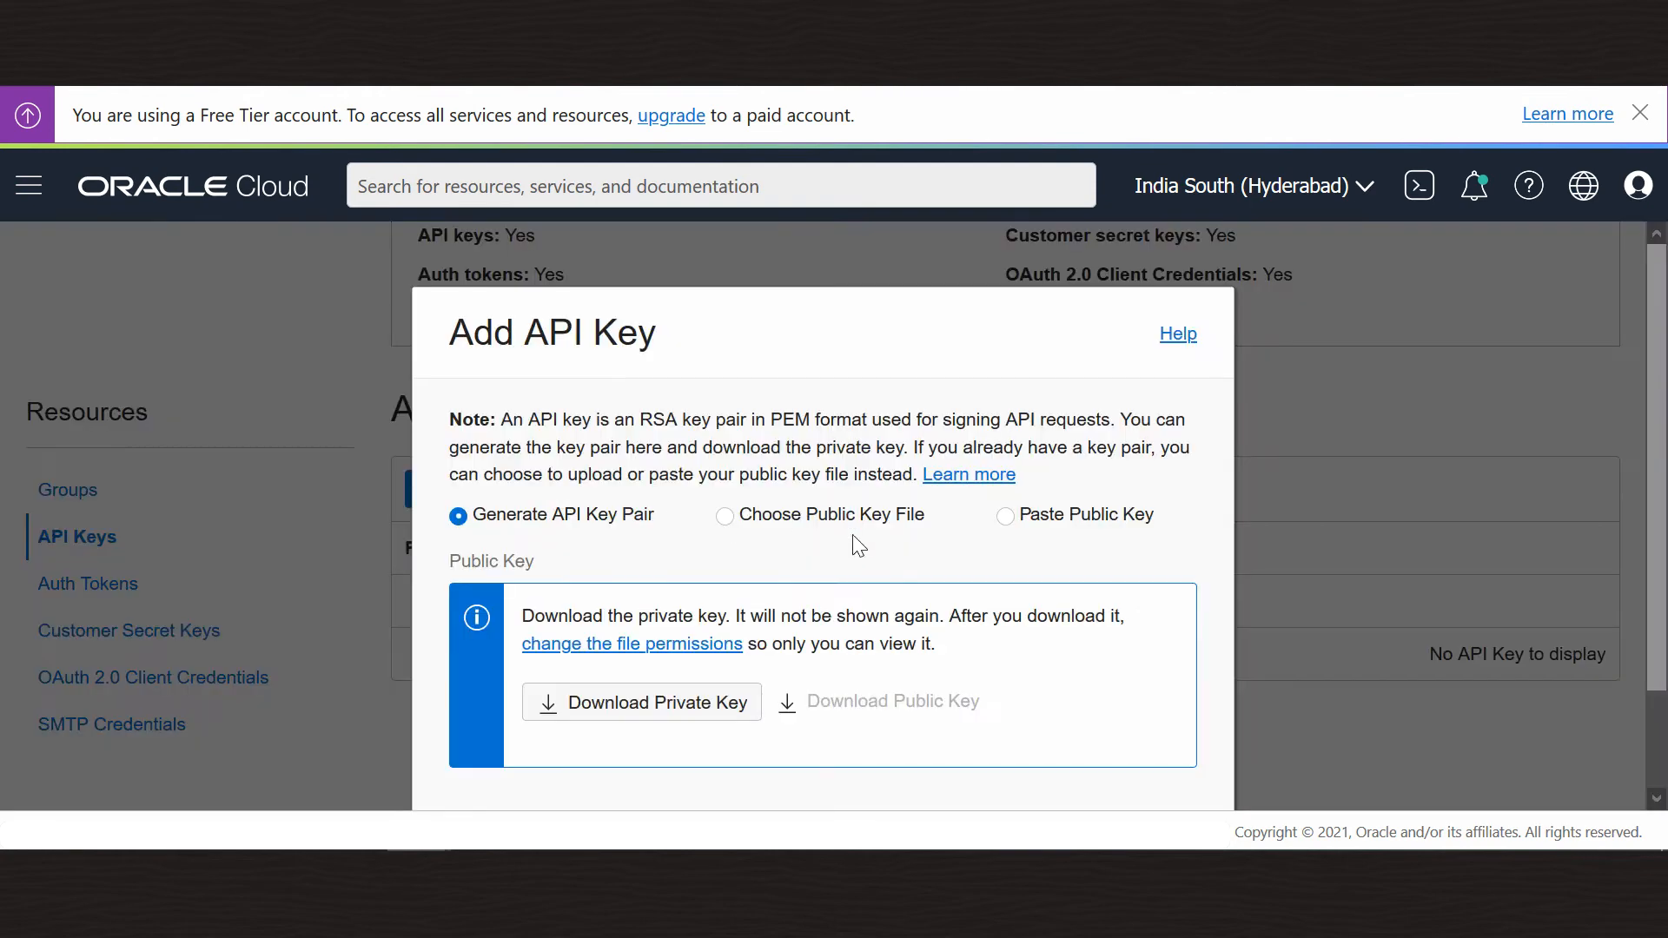
pyautogui.click(724, 515)
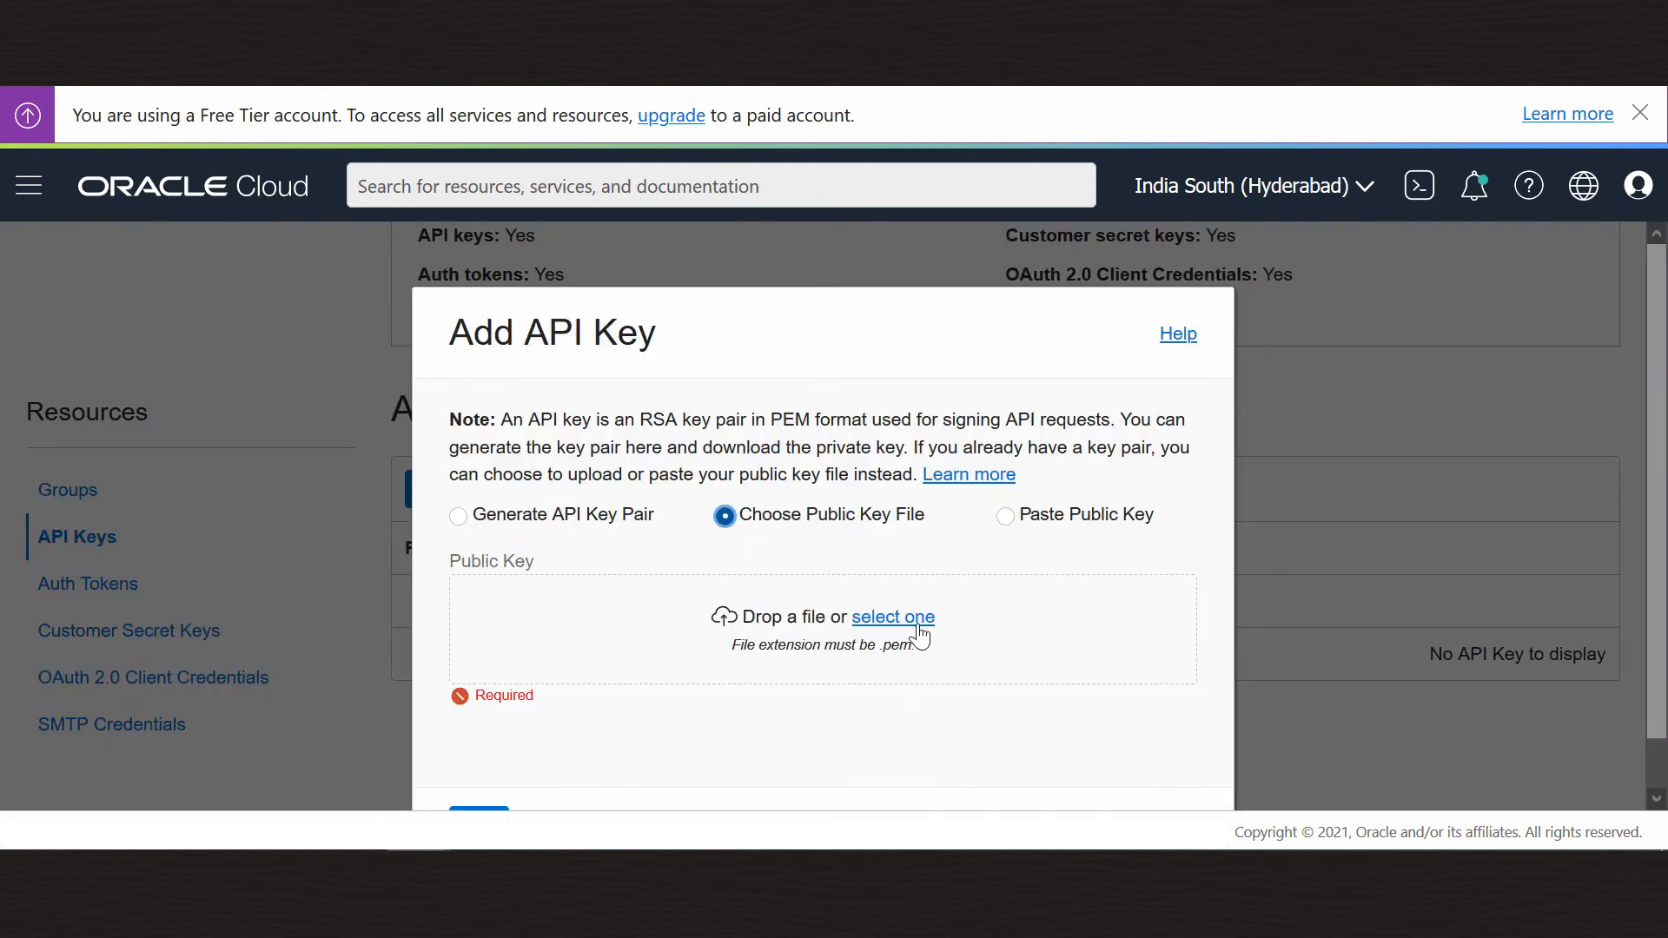
pyautogui.click(893, 617)
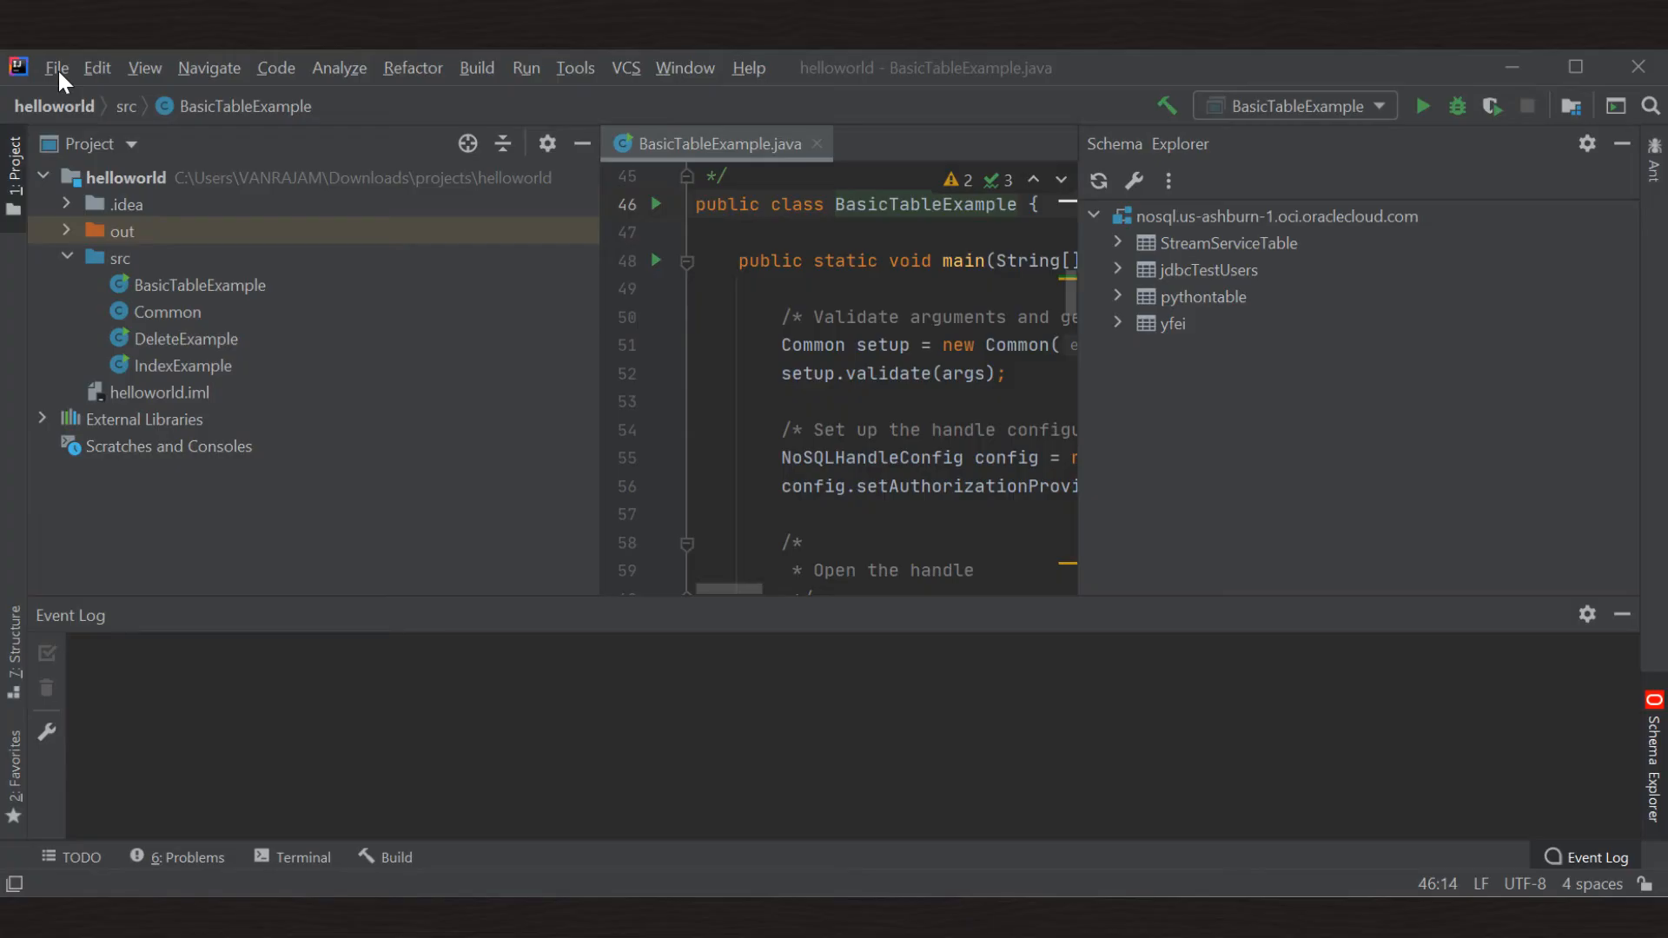
# Enter the endpoint, tenant and user OCIDs, fingerprint and private key in Oracle NoSQL Connections, then save.
pyautogui.click(56, 67)
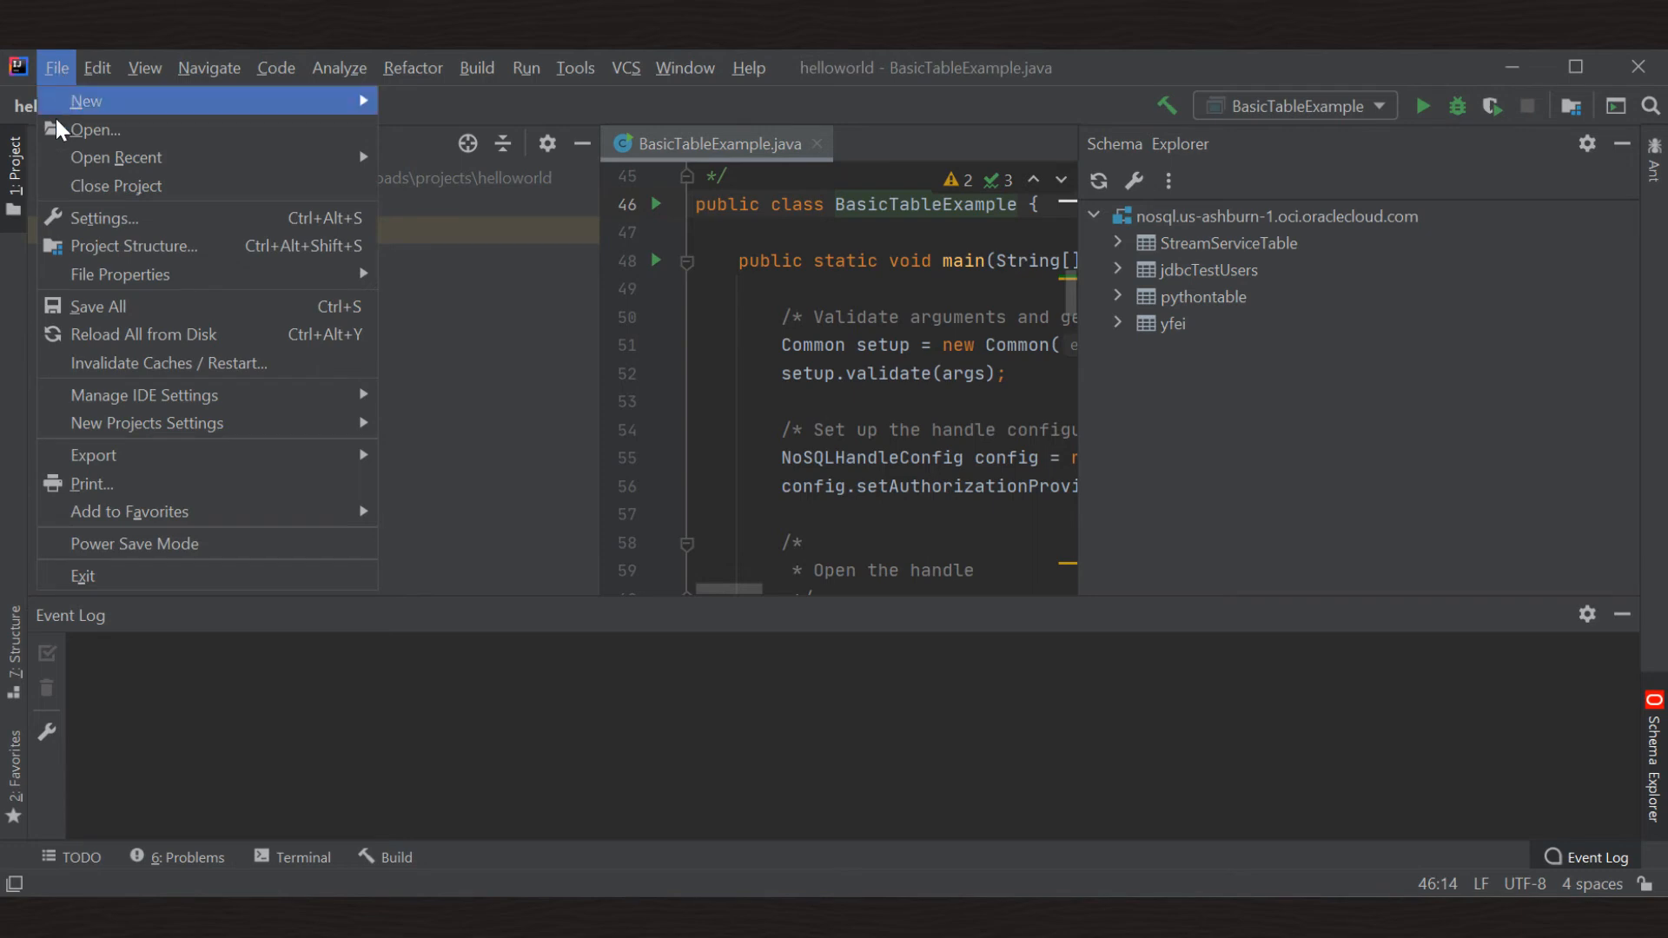
pyautogui.click(104, 218)
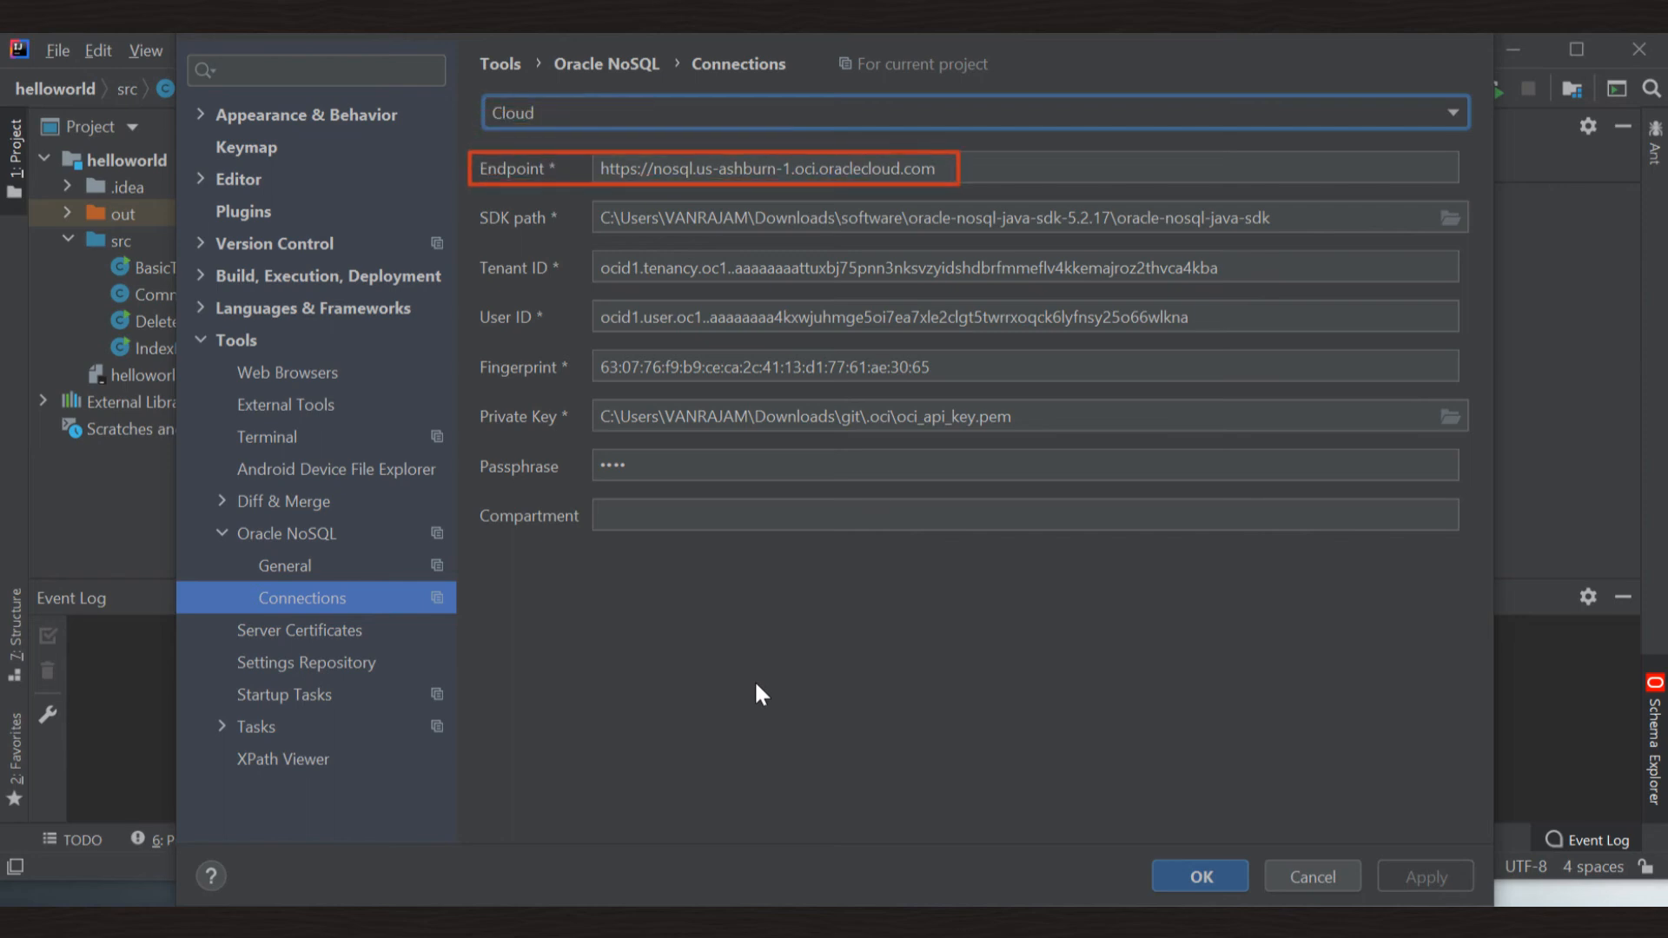
pyautogui.click(937, 217)
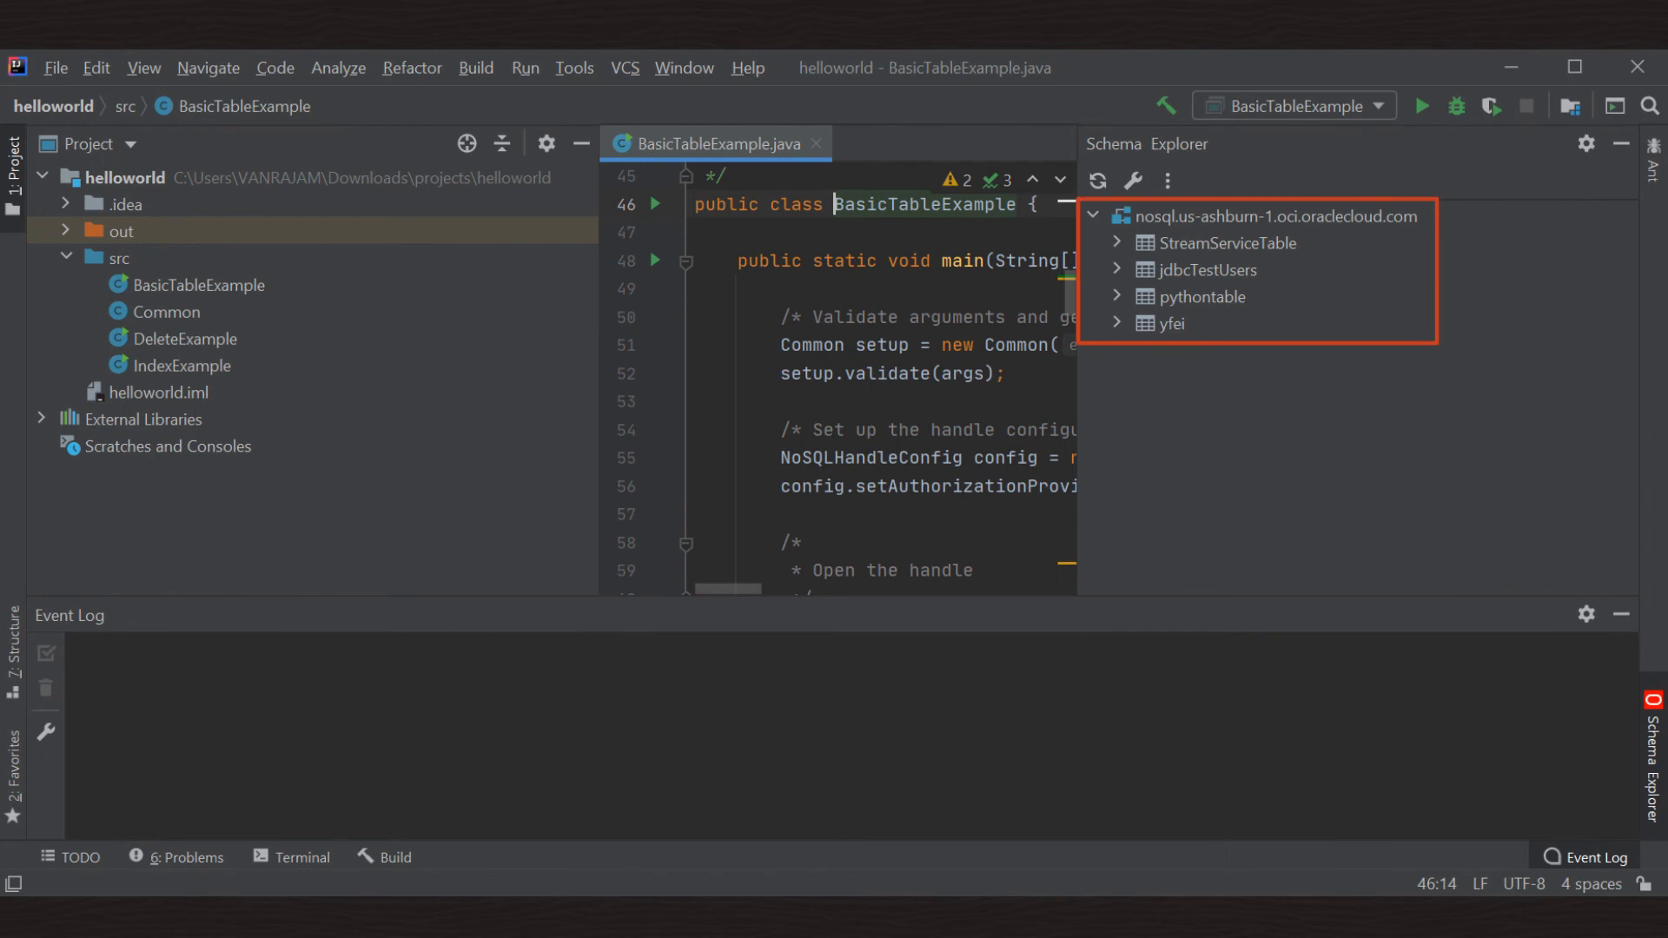
# Run 'BasicTableExample' from the Run menu.
pyautogui.click(525, 67)
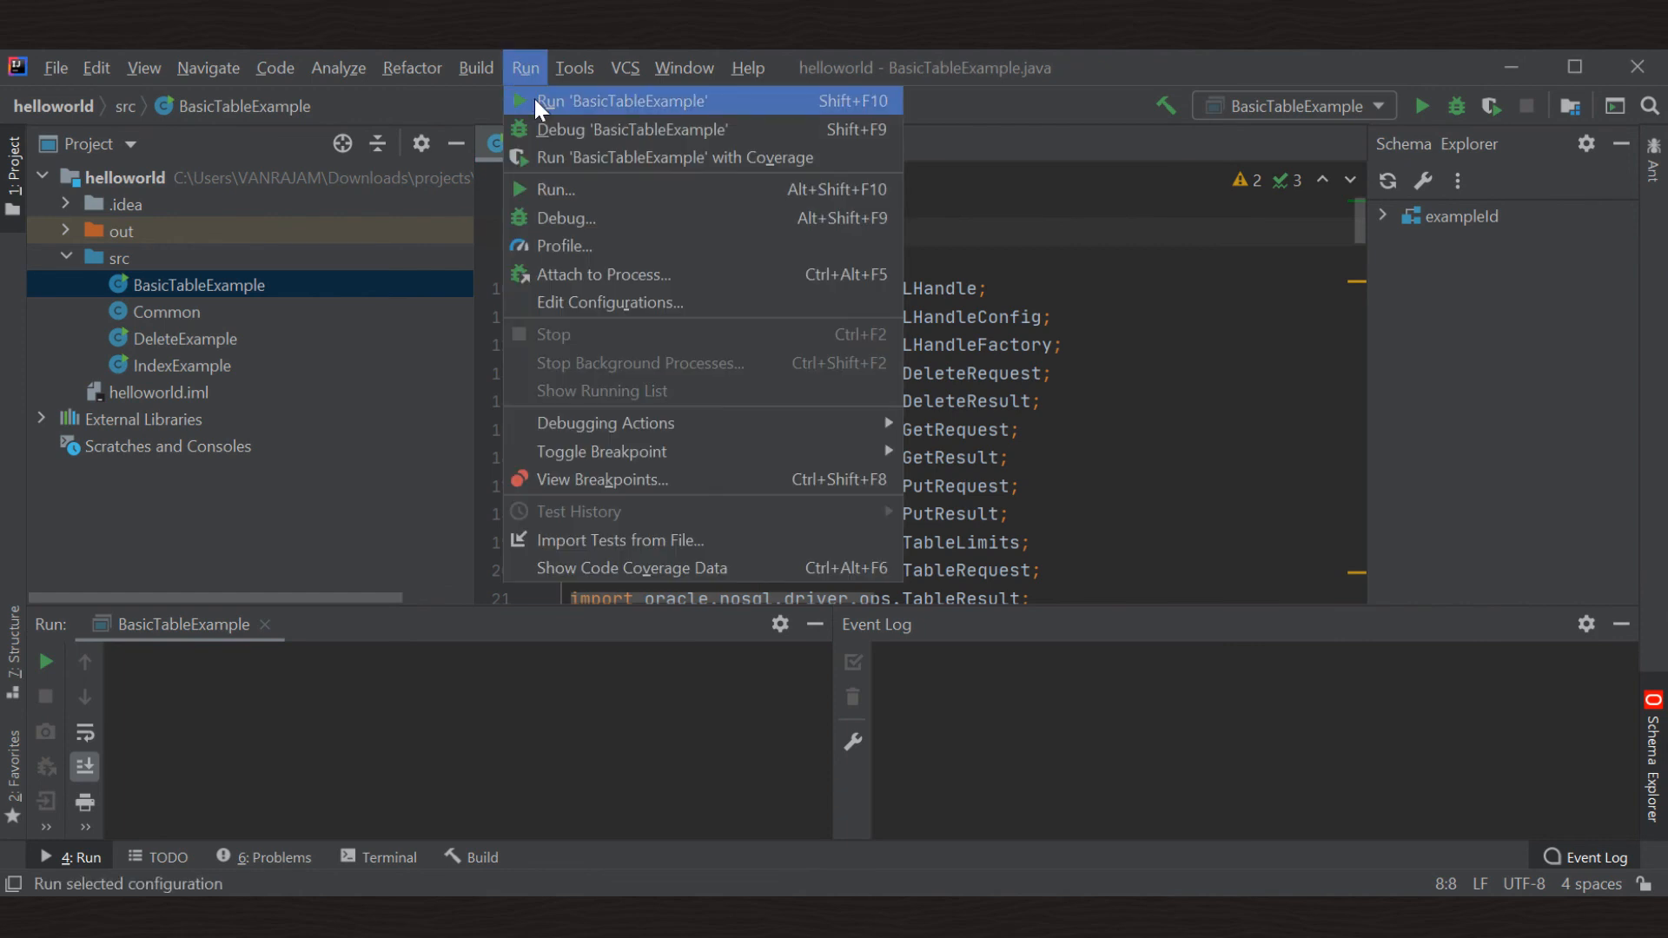
pyautogui.click(624, 101)
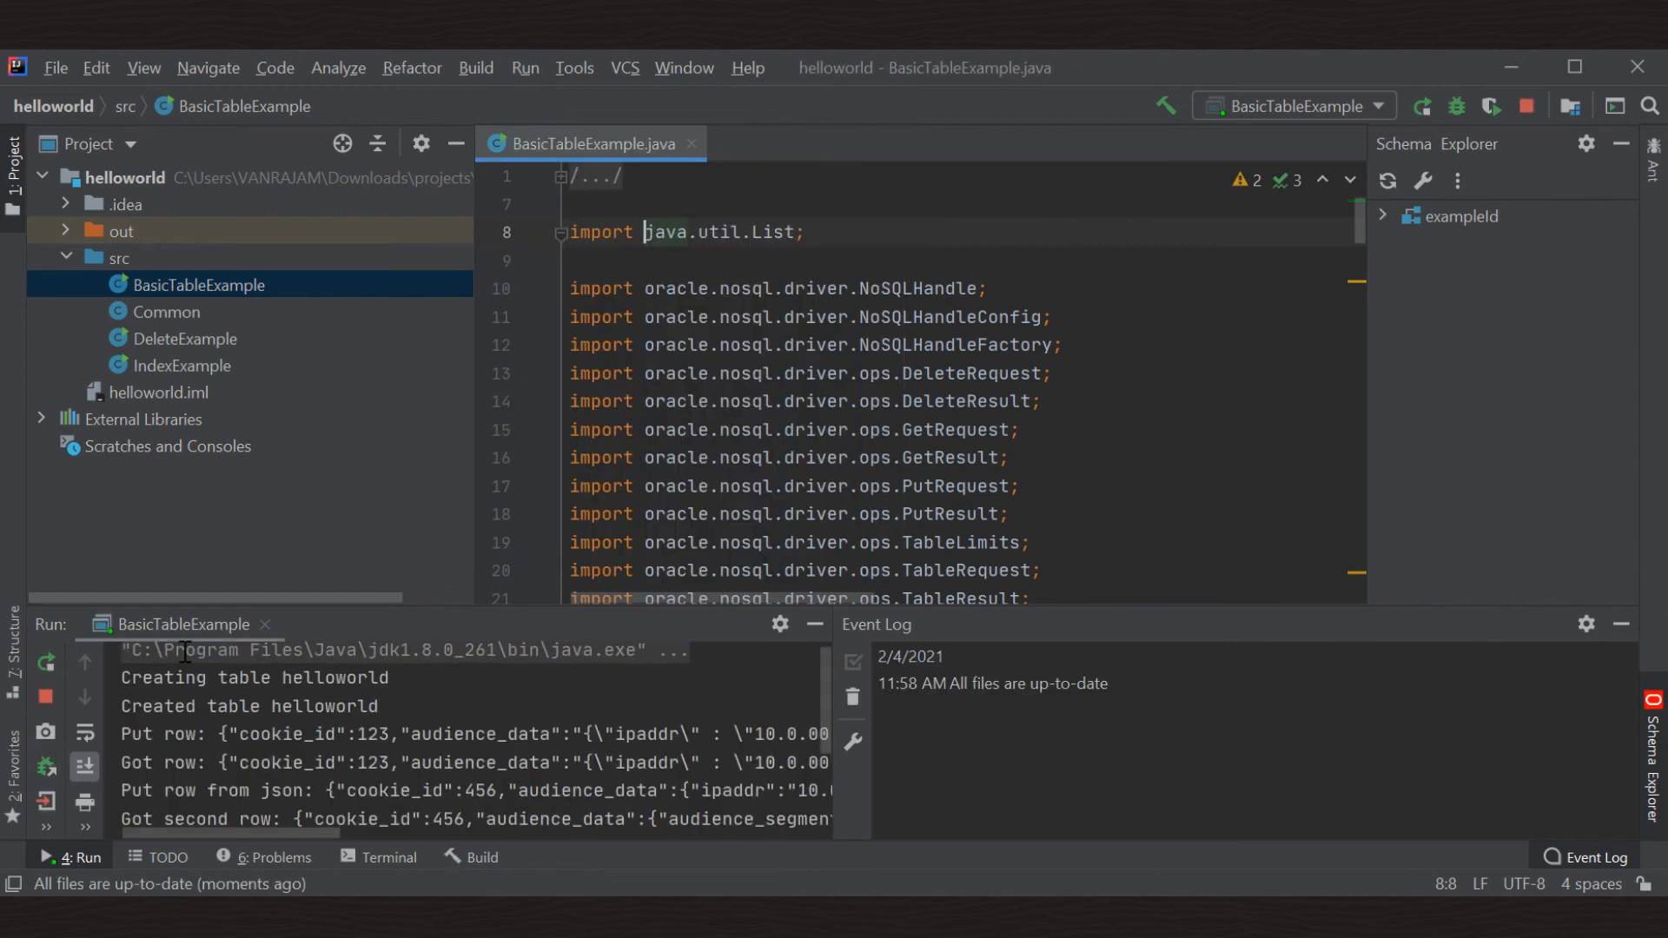